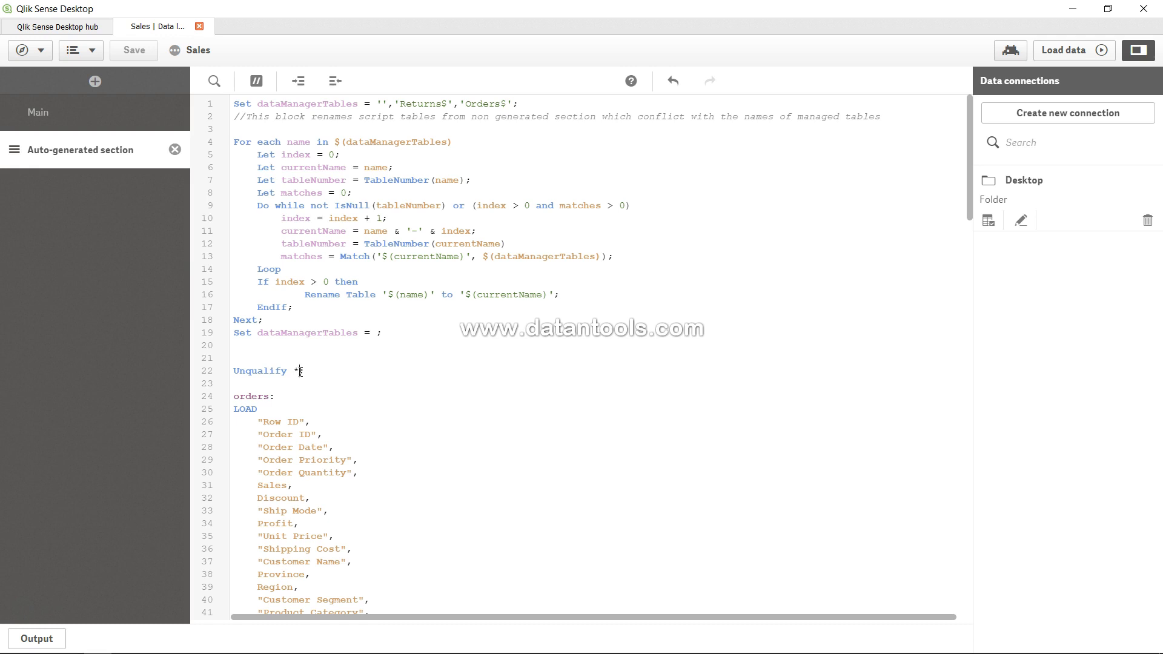
Delete the Concatenate keyword in front of the second LOAD on line 50
scroll("down", 3)
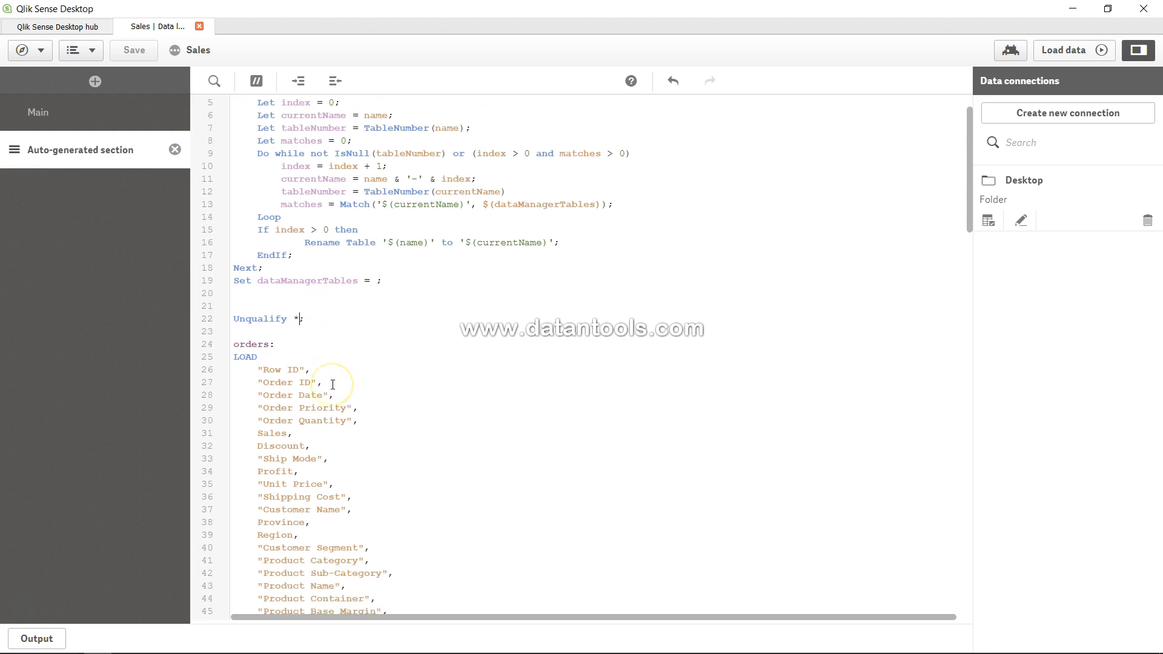
scroll("down", 3)
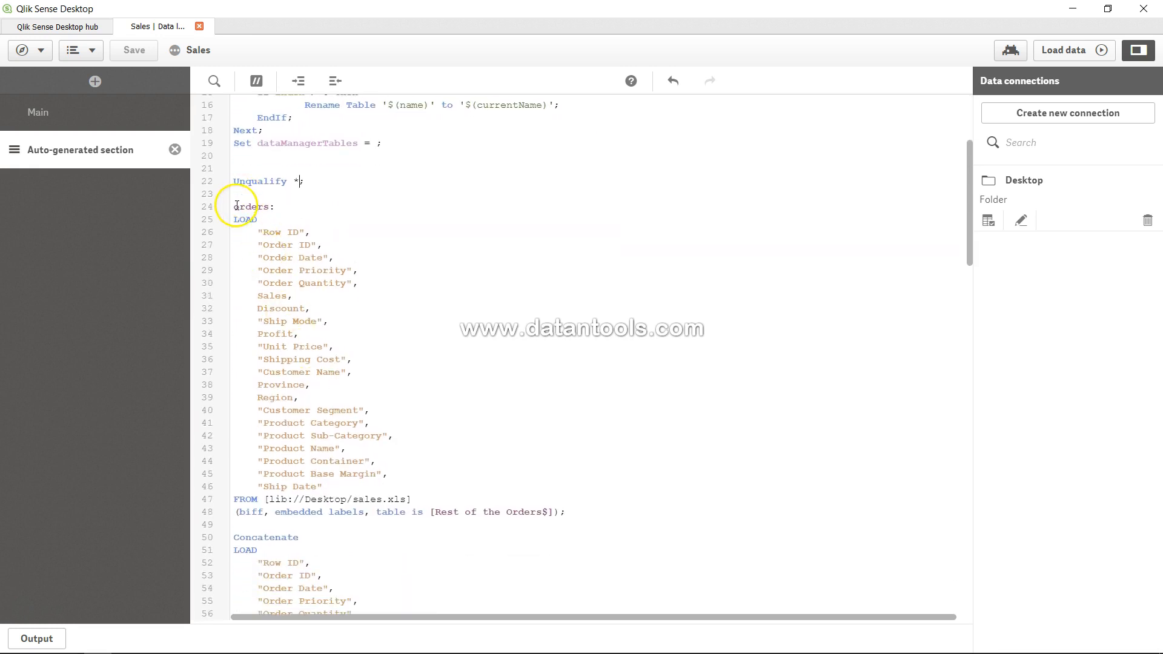
double_click(251, 207)
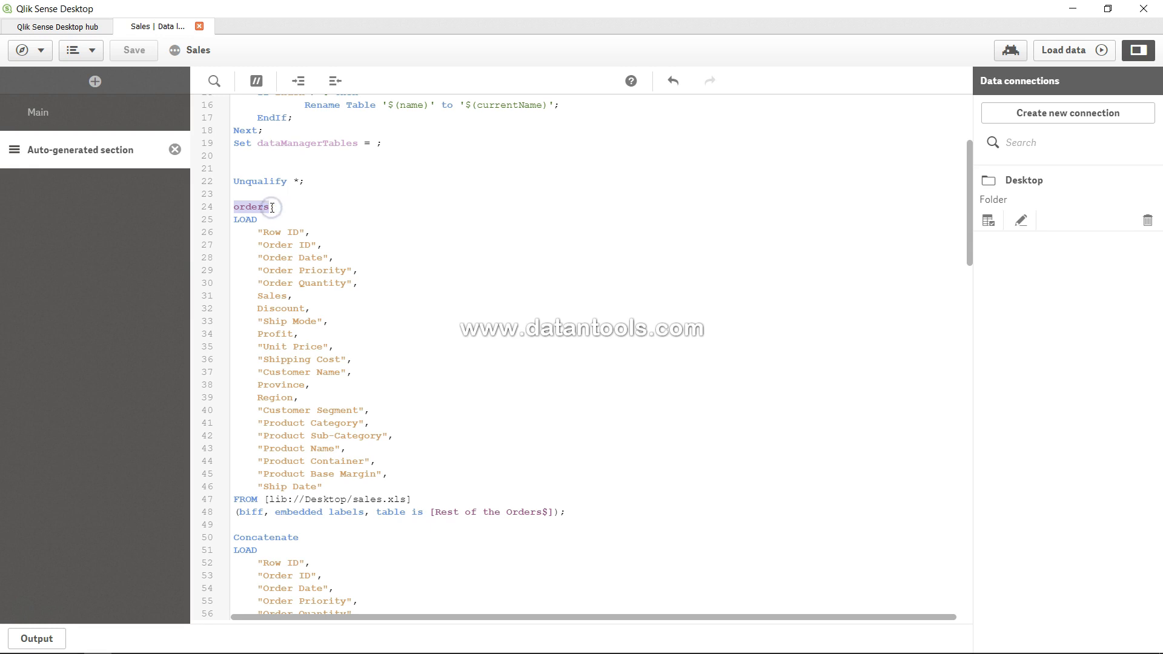
scroll("down", 3)
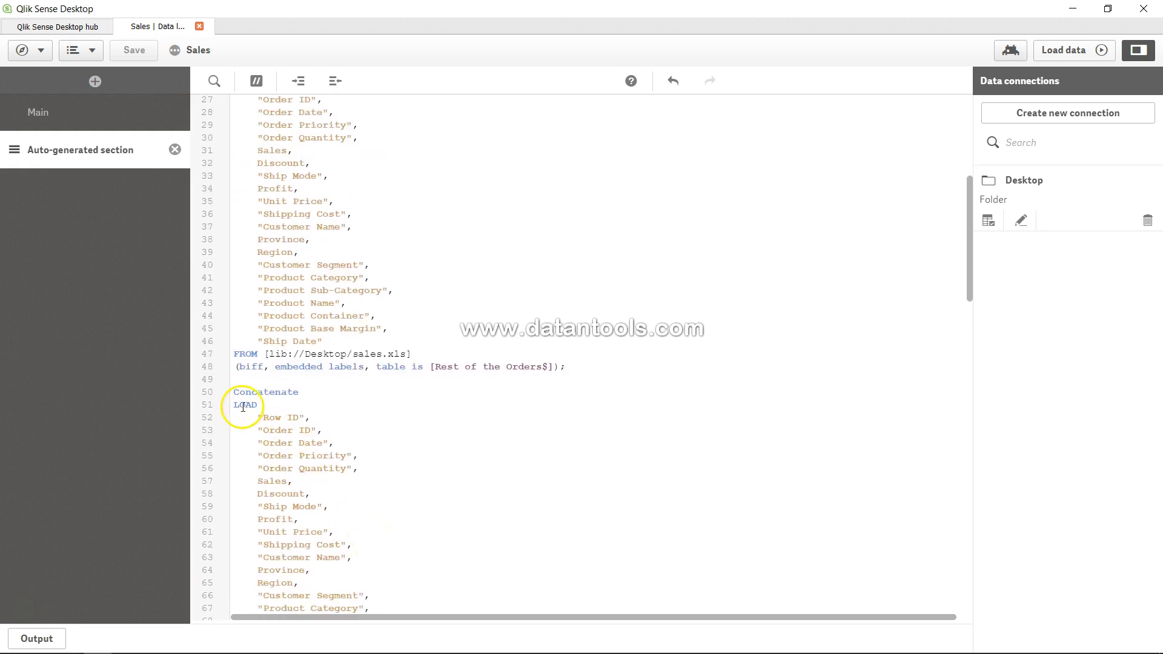
double_click(266, 392)
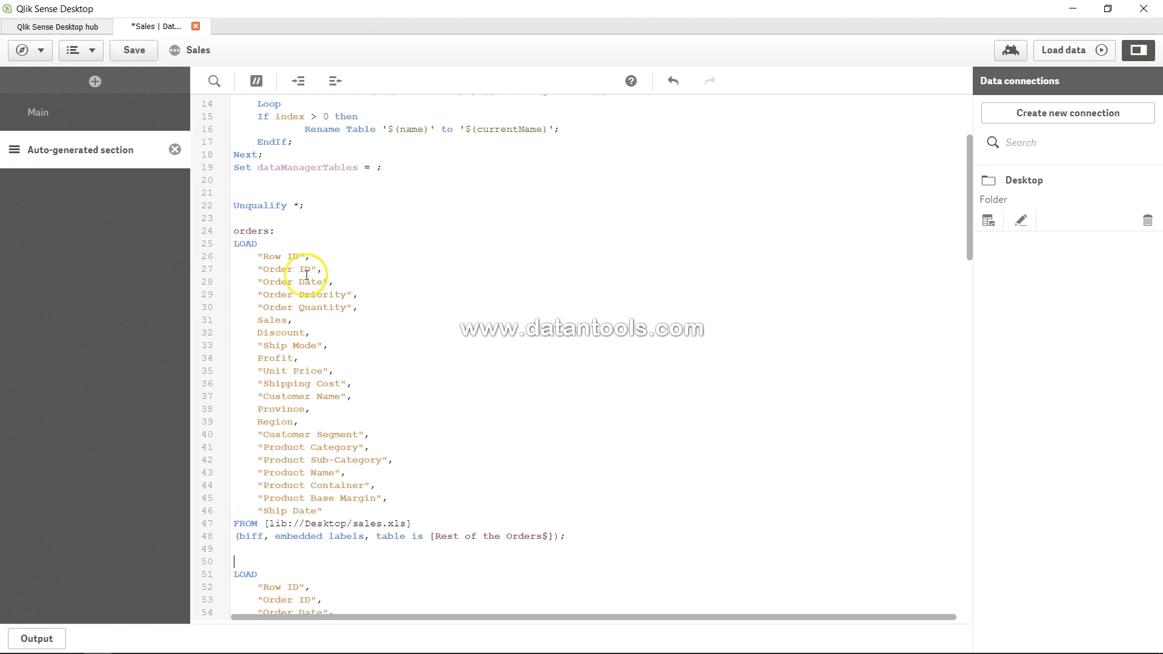
scroll("down", 3)
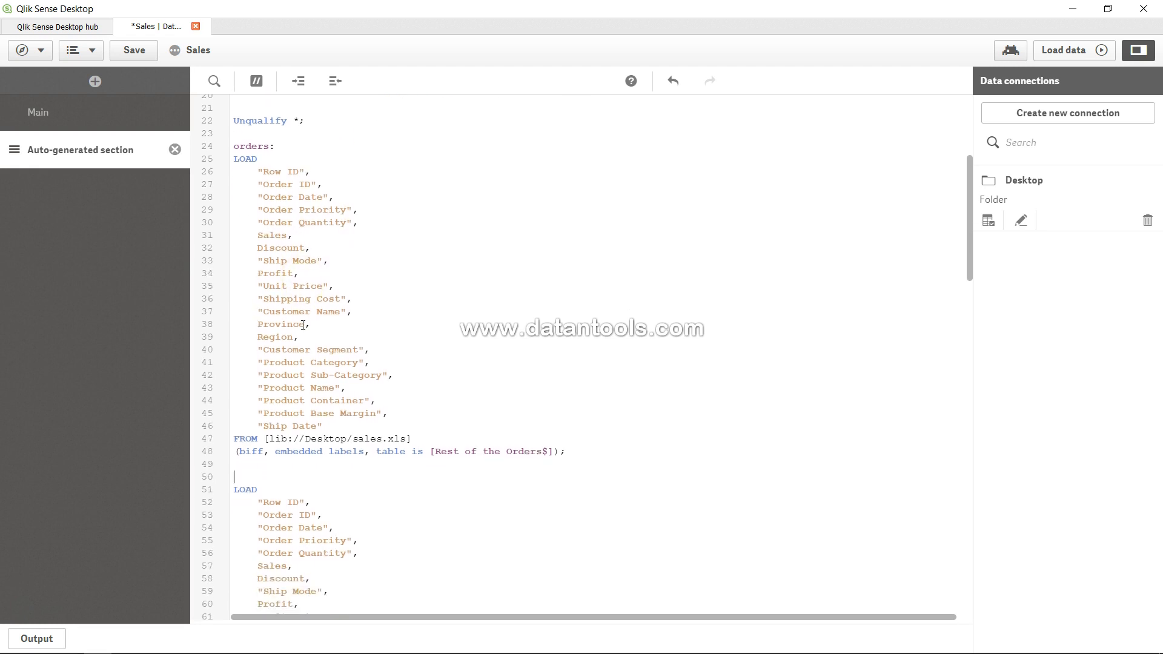
scroll("down", 3)
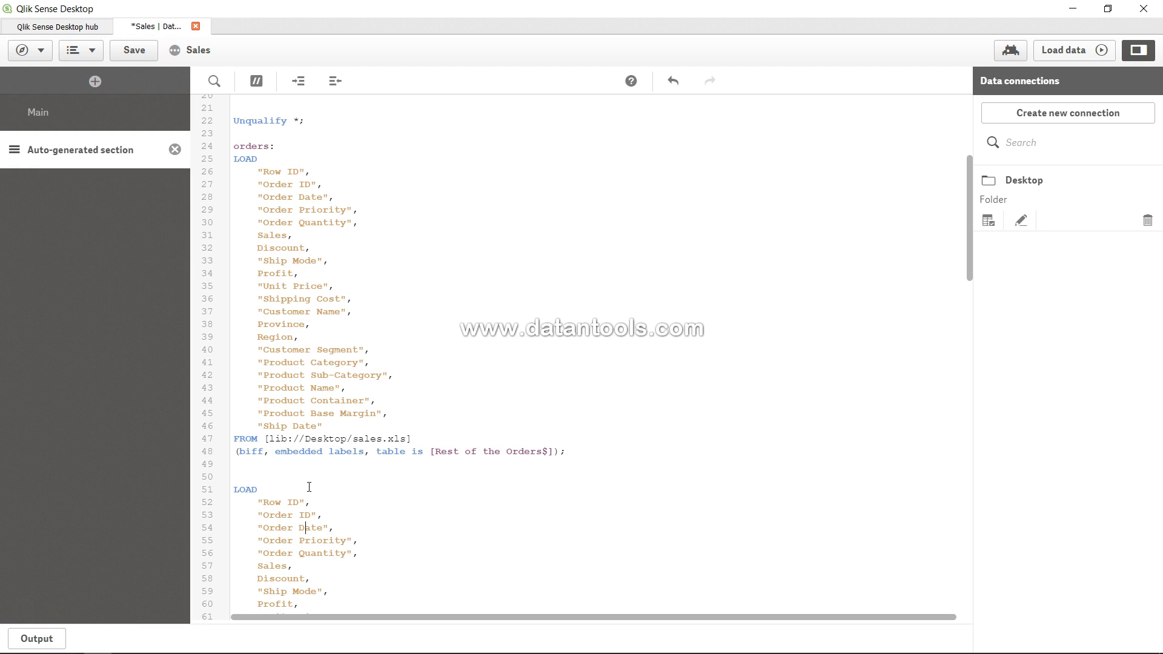
Type Concatenate back in front of the second load statement on line 50
left_click(284, 485)
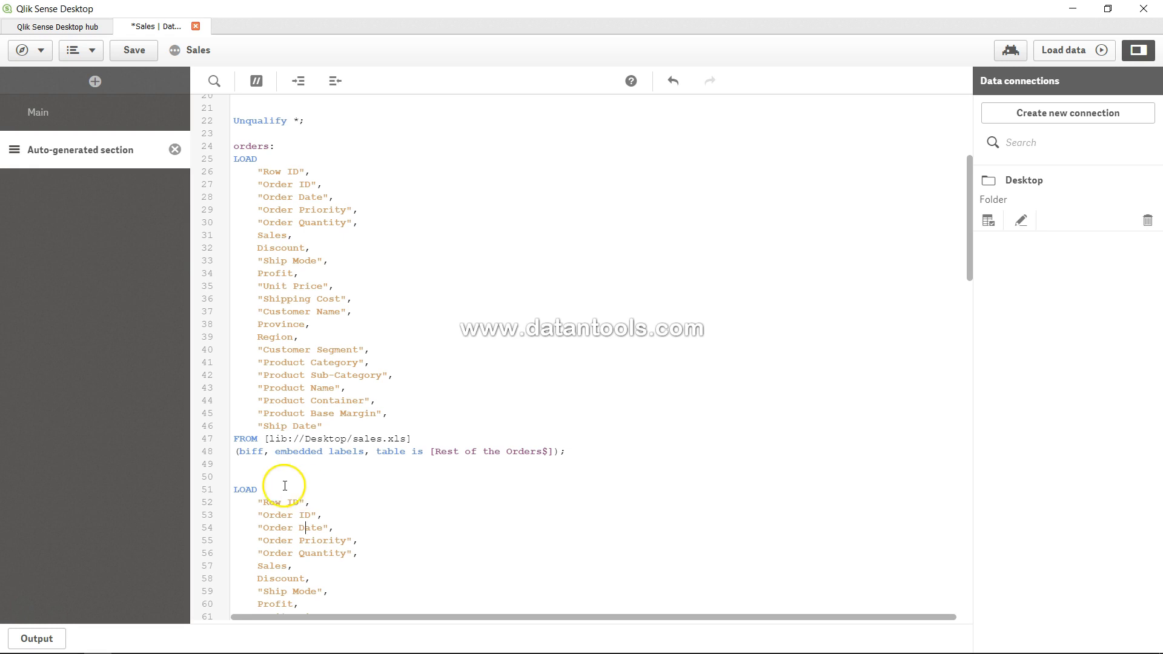
type("Conca")
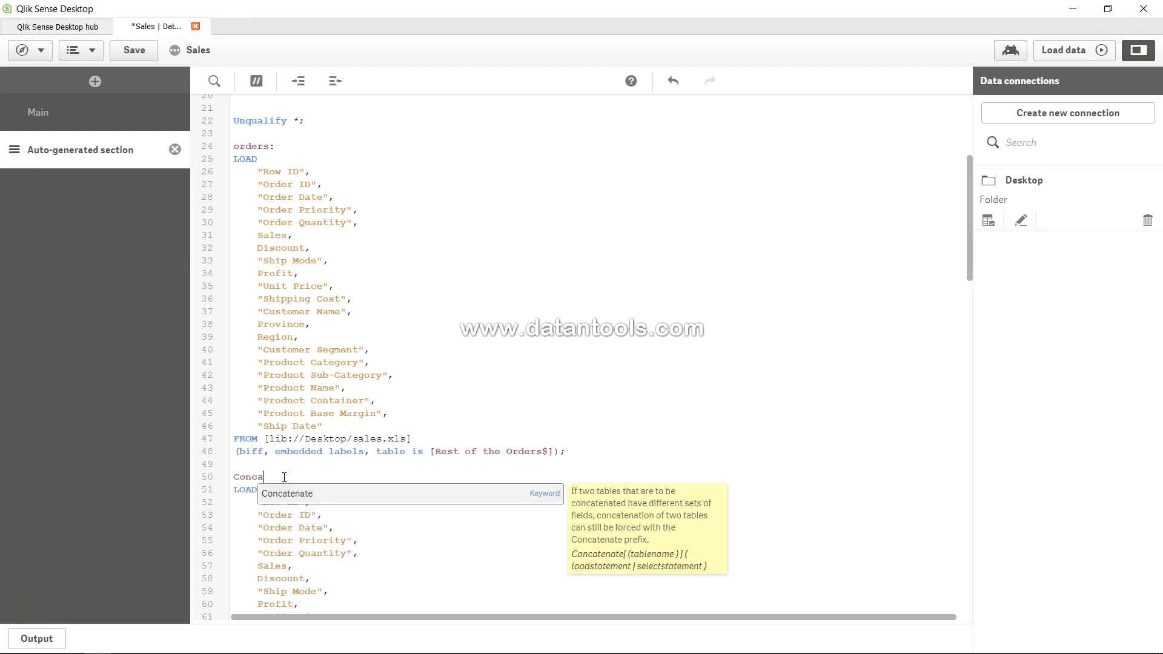
type("tenate")
left_click(270, 121)
type("Q")
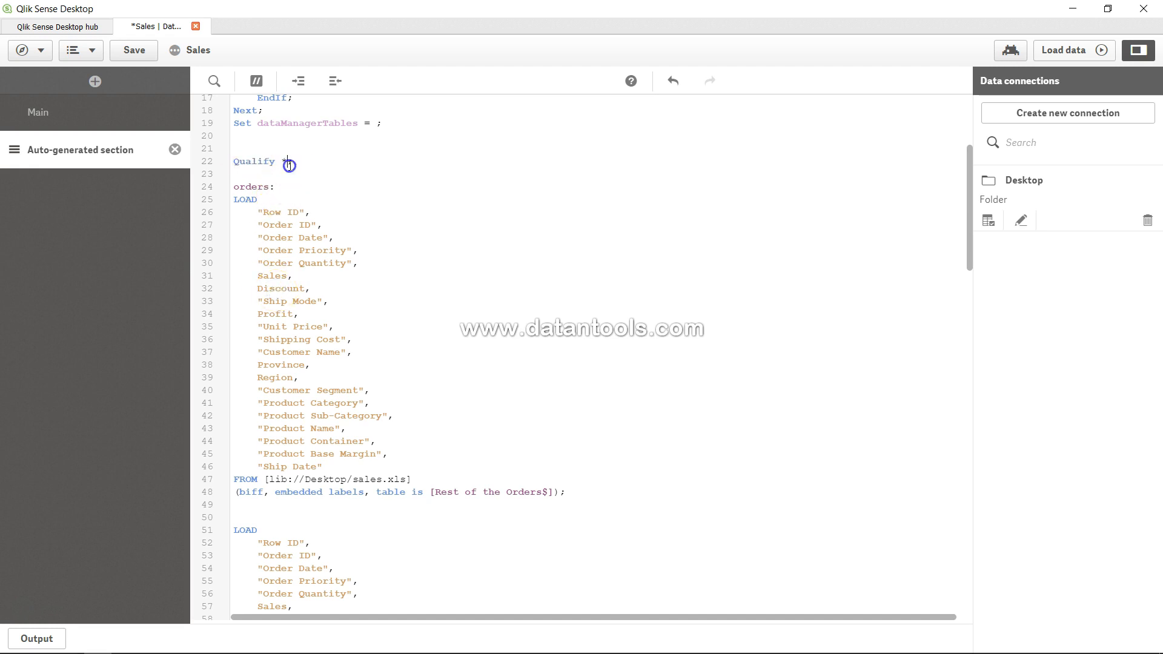
Add * after Qualify on line 22 so it reads Qualify *
type("*")
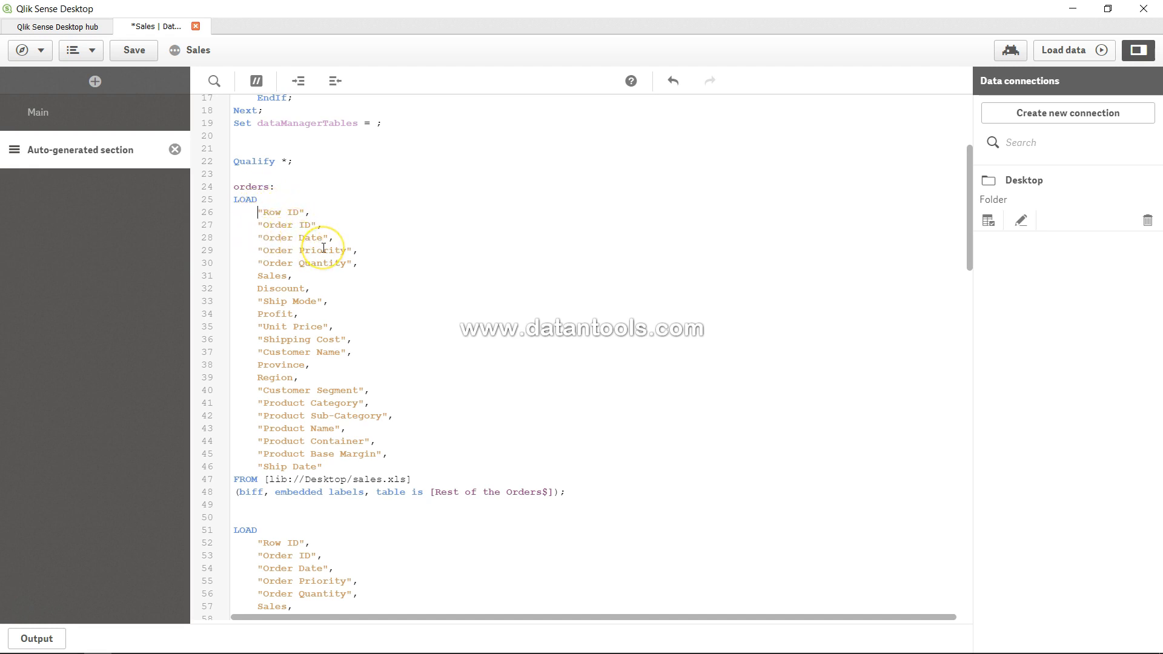
scroll("down", 3)
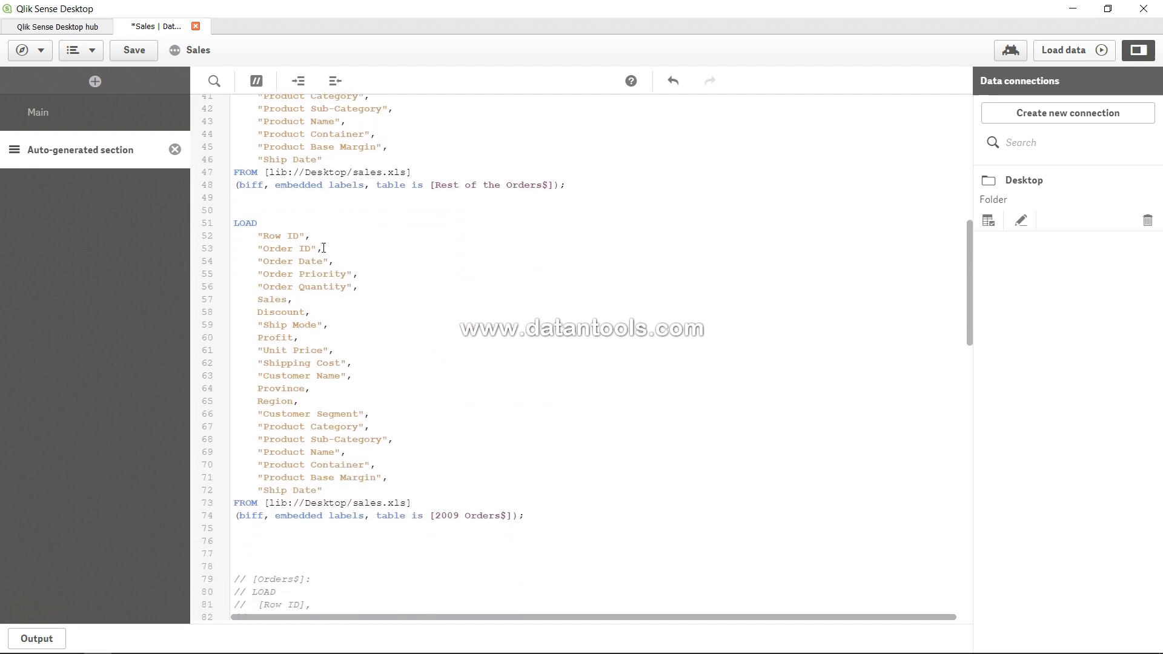
double_click(244, 222)
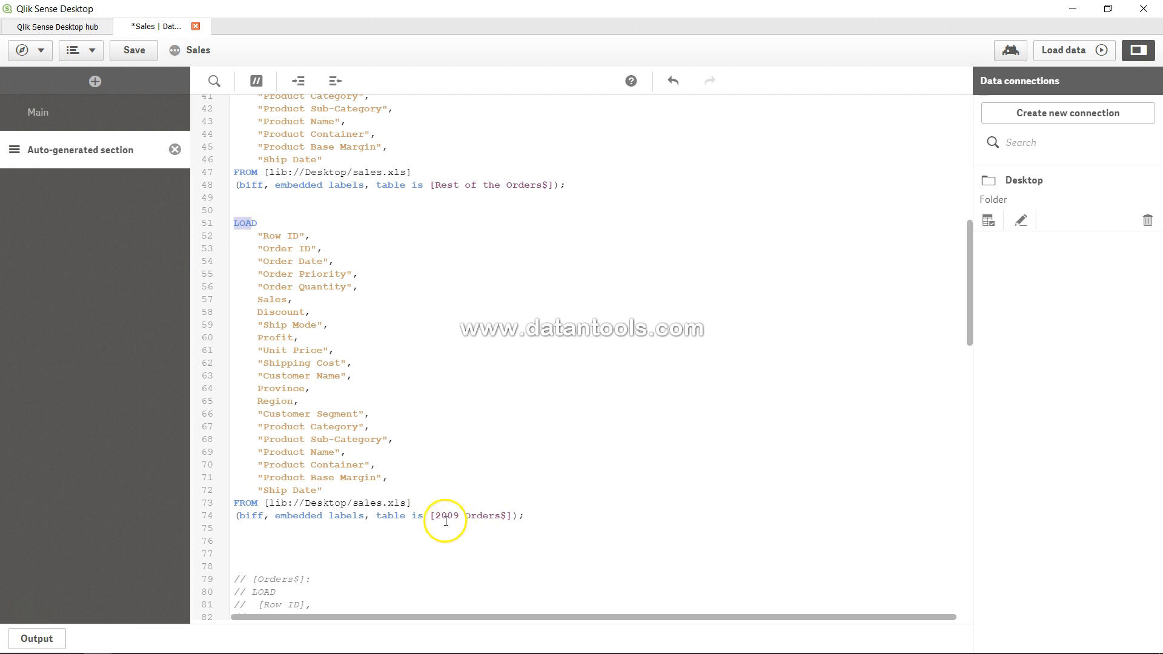
double_click(475, 515)
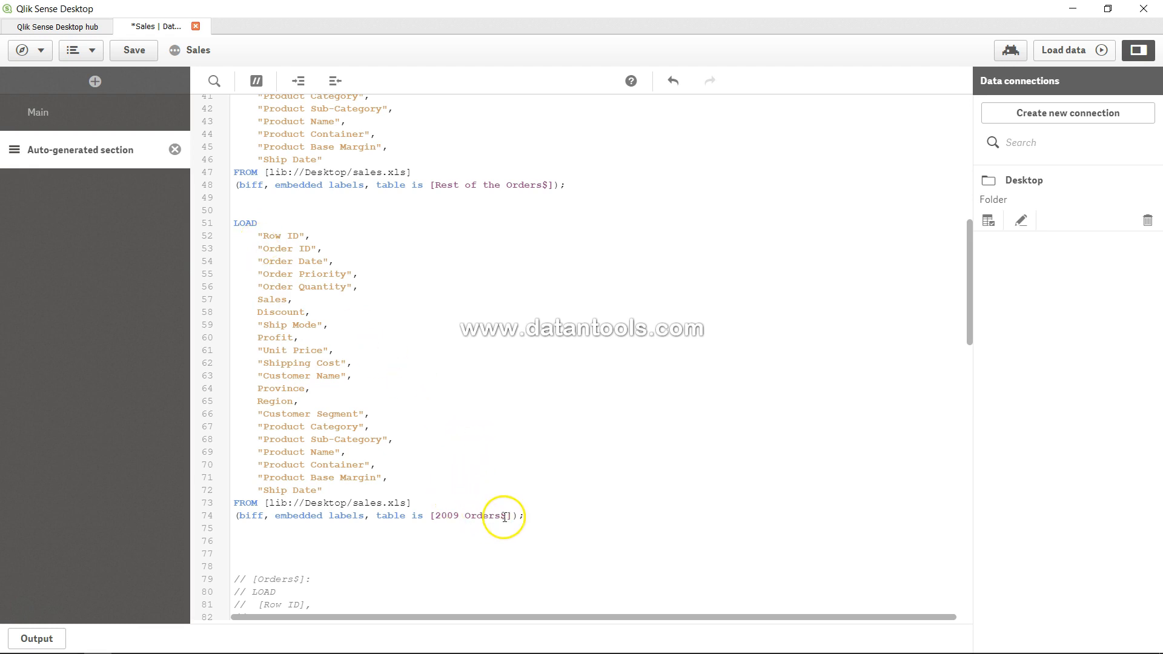
mouse_move(264, 249)
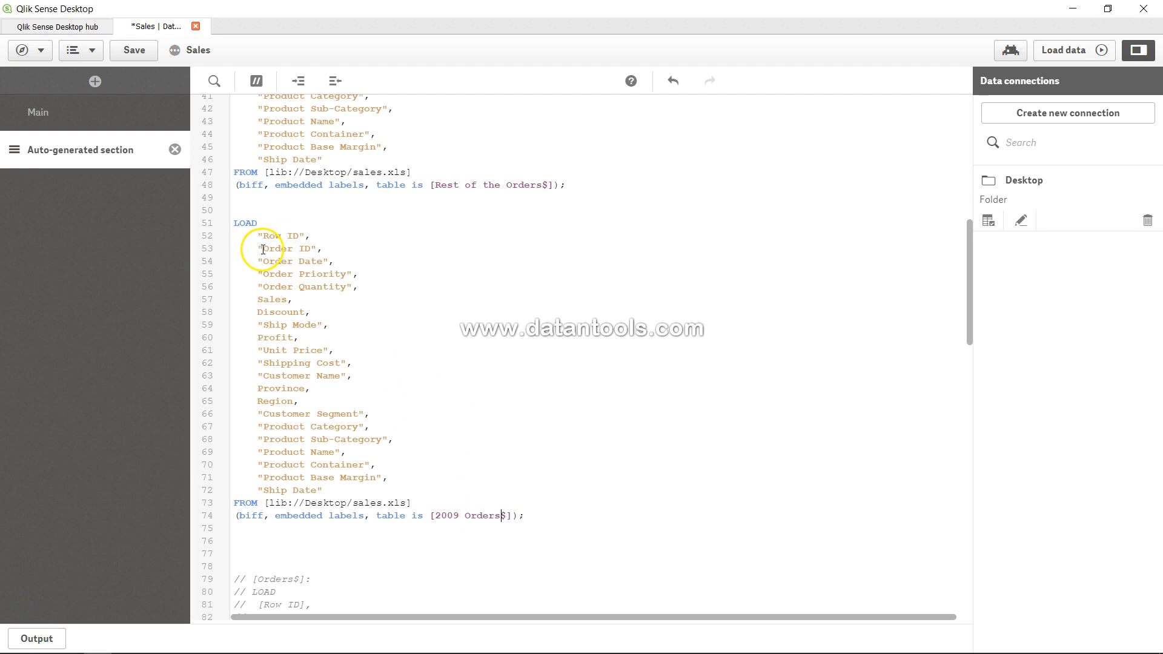
mouse_move(333, 267)
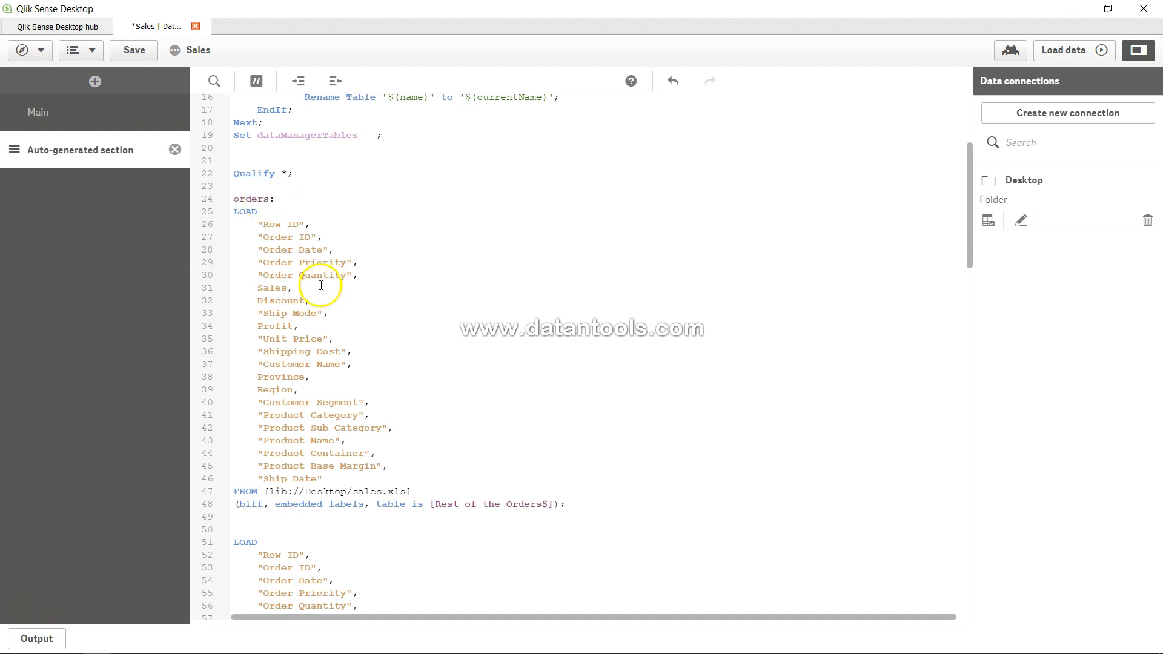
scroll("down", 3)
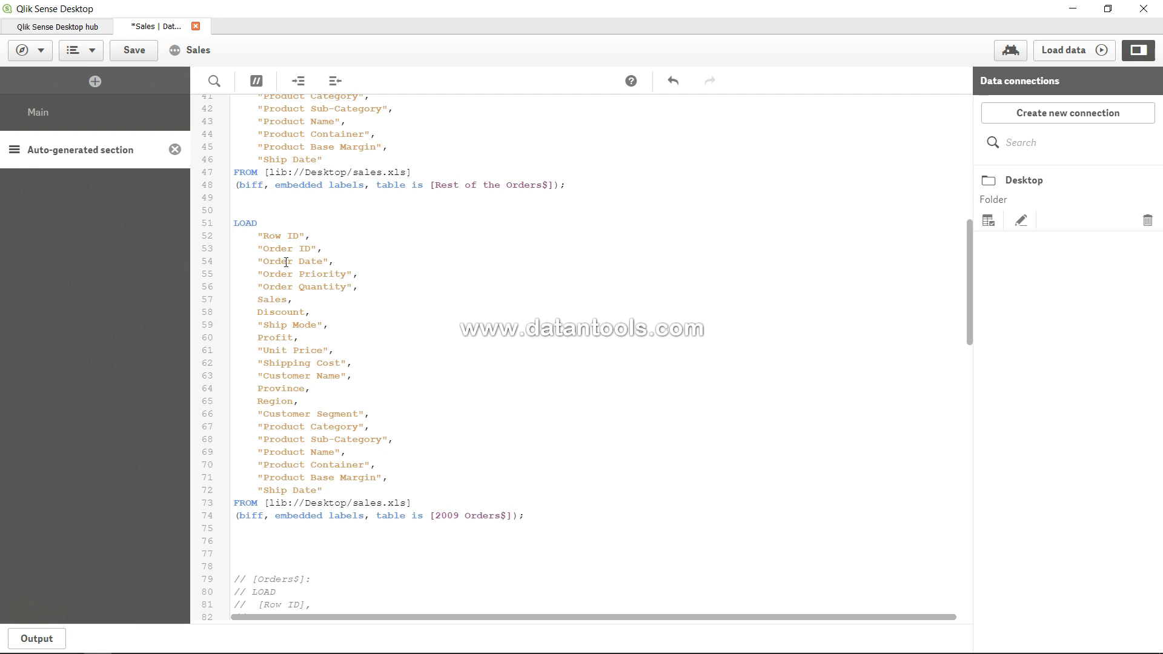
double_click(282, 248)
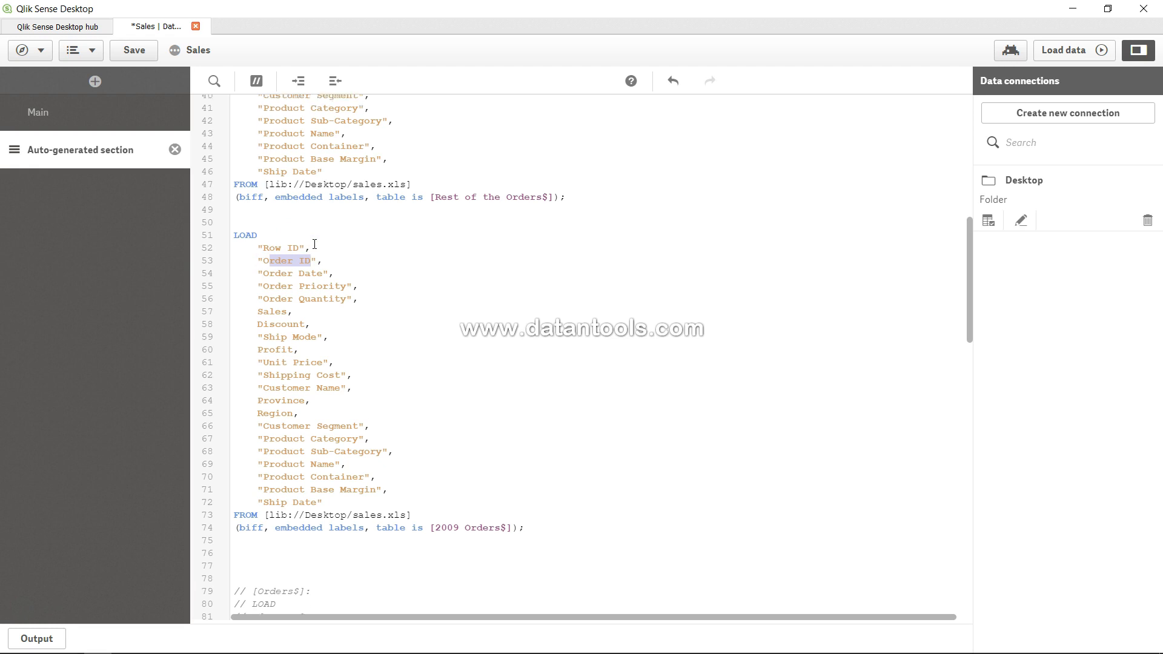
scroll("up", 3)
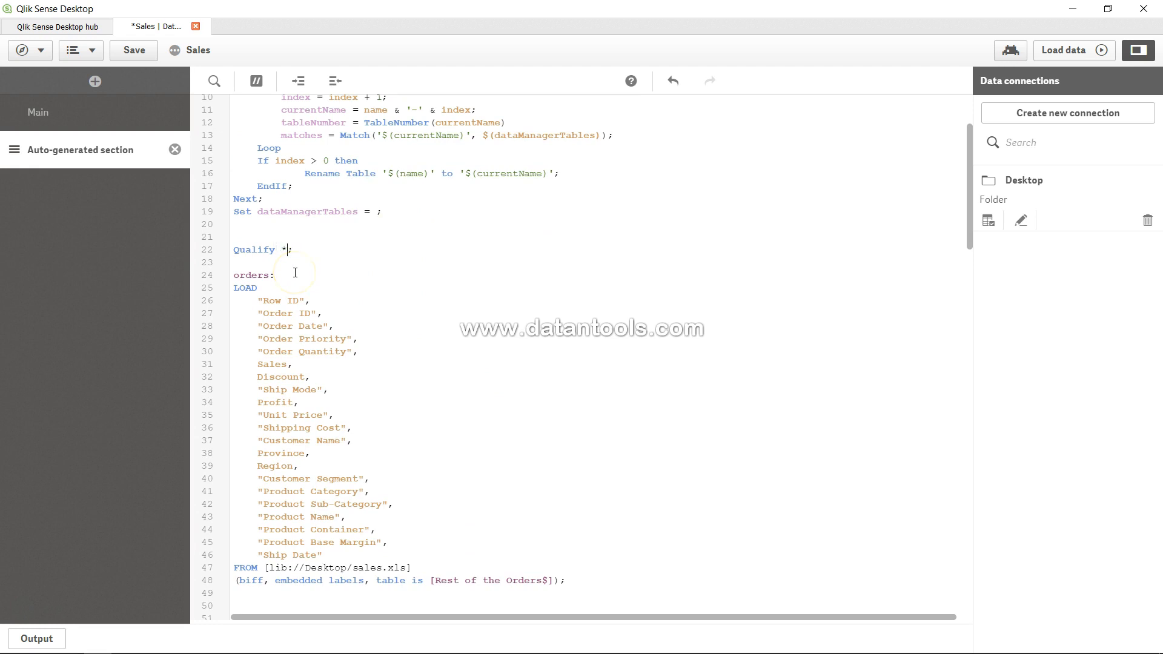
Replace the * after Qualify on line 22 with the Order ID field
key("Backspace")
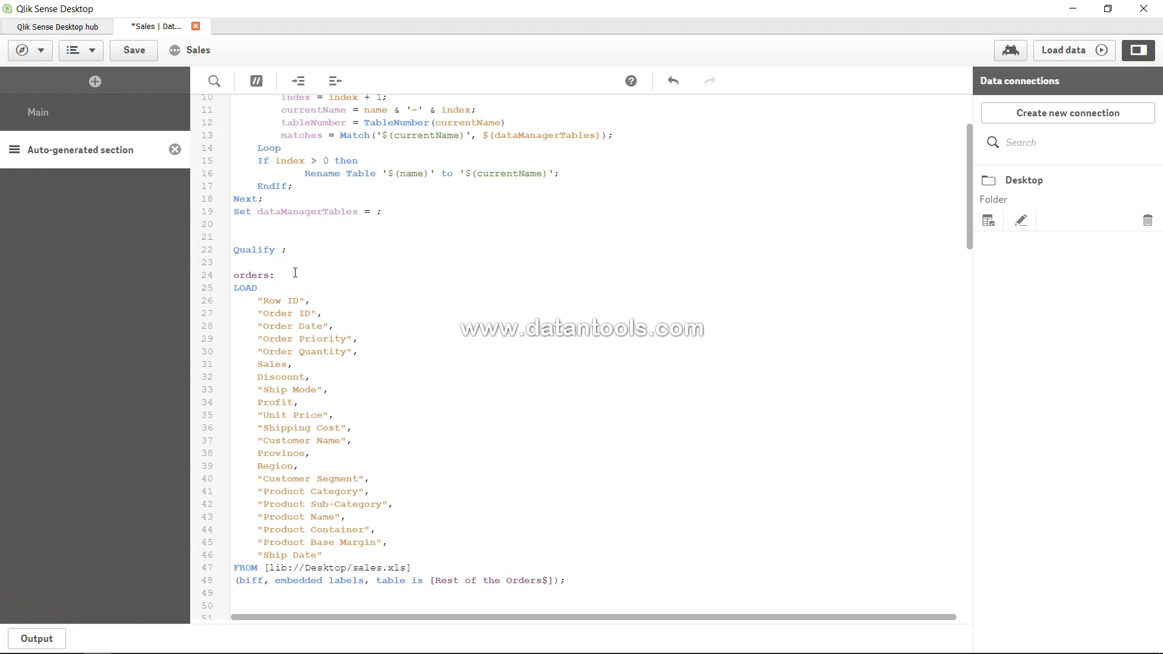
type("Order ID]")
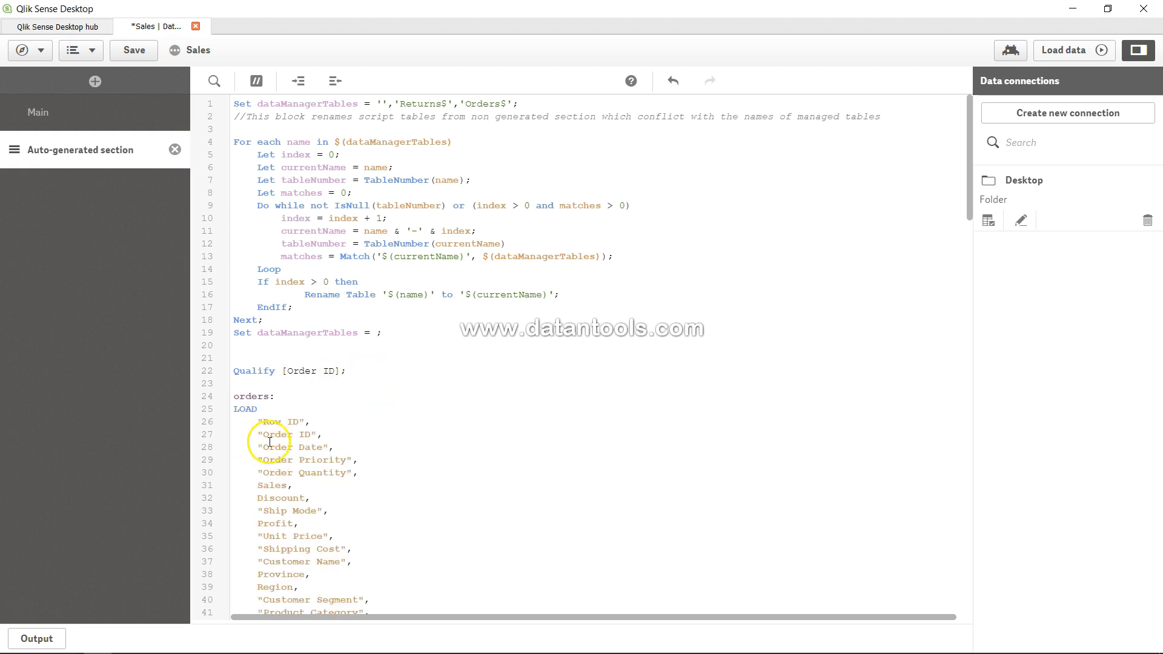
Replace [Order ID] after Qualify with * on line 22
scroll("down", 3)
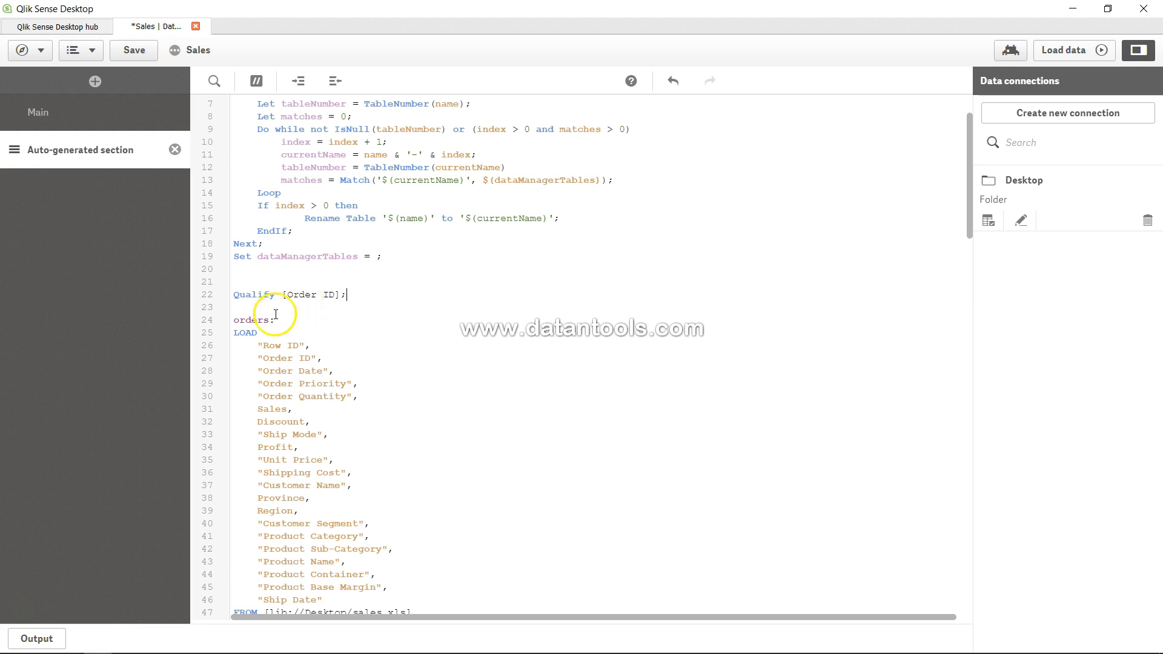
double_click(248, 319)
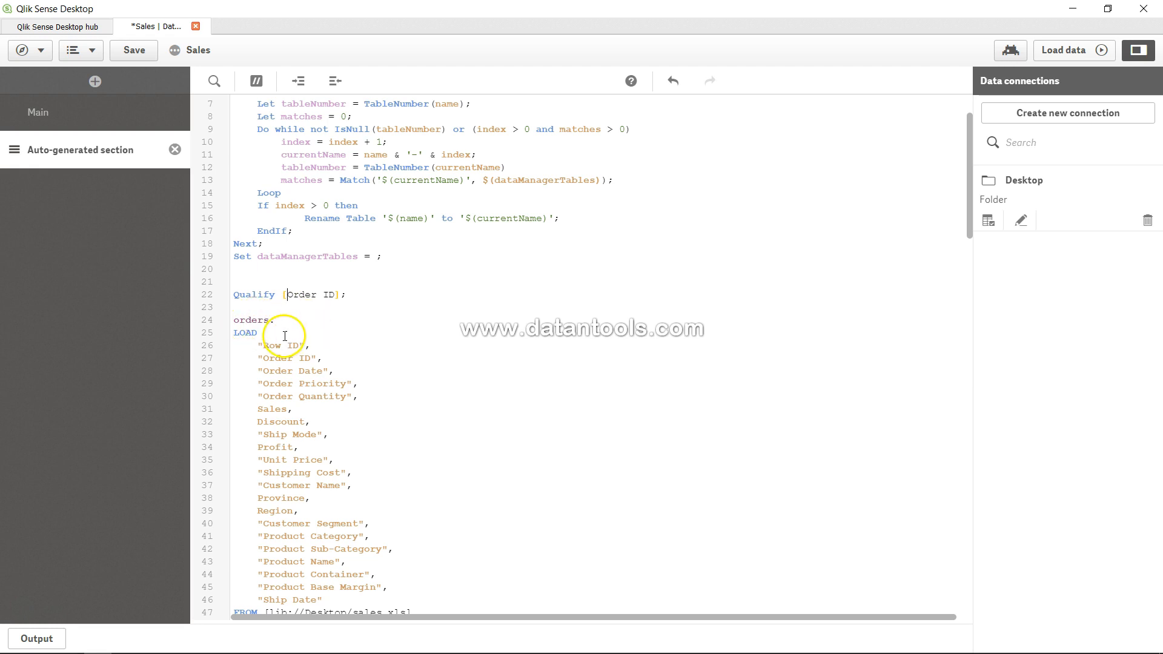
left_click(283, 294)
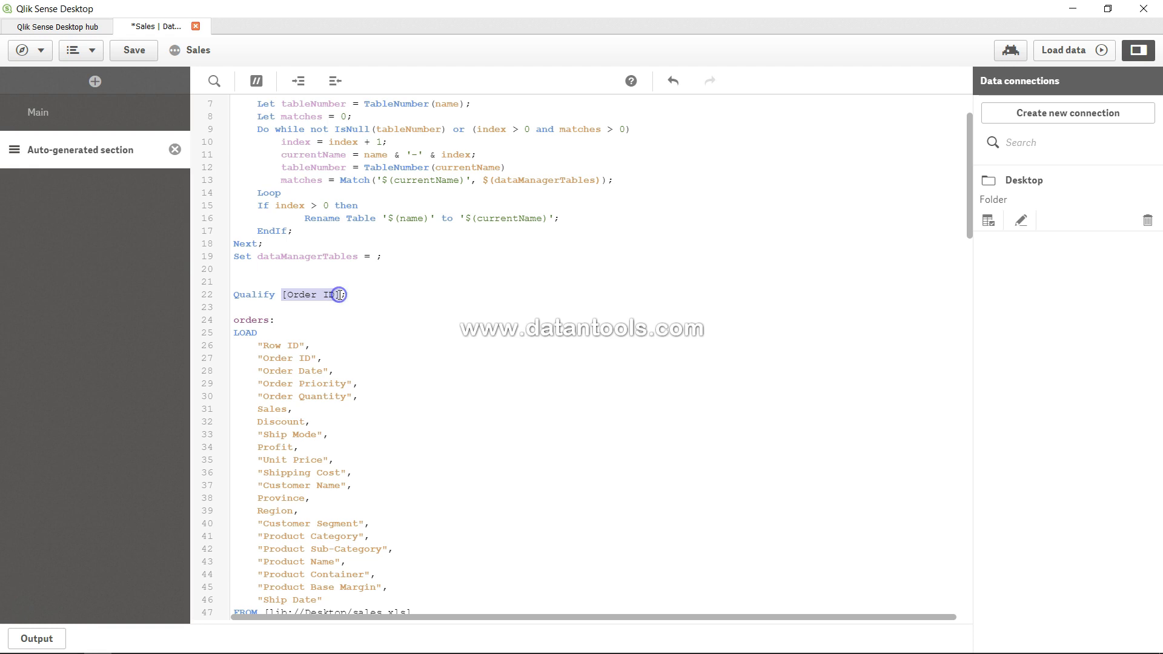
double_click(252, 320)
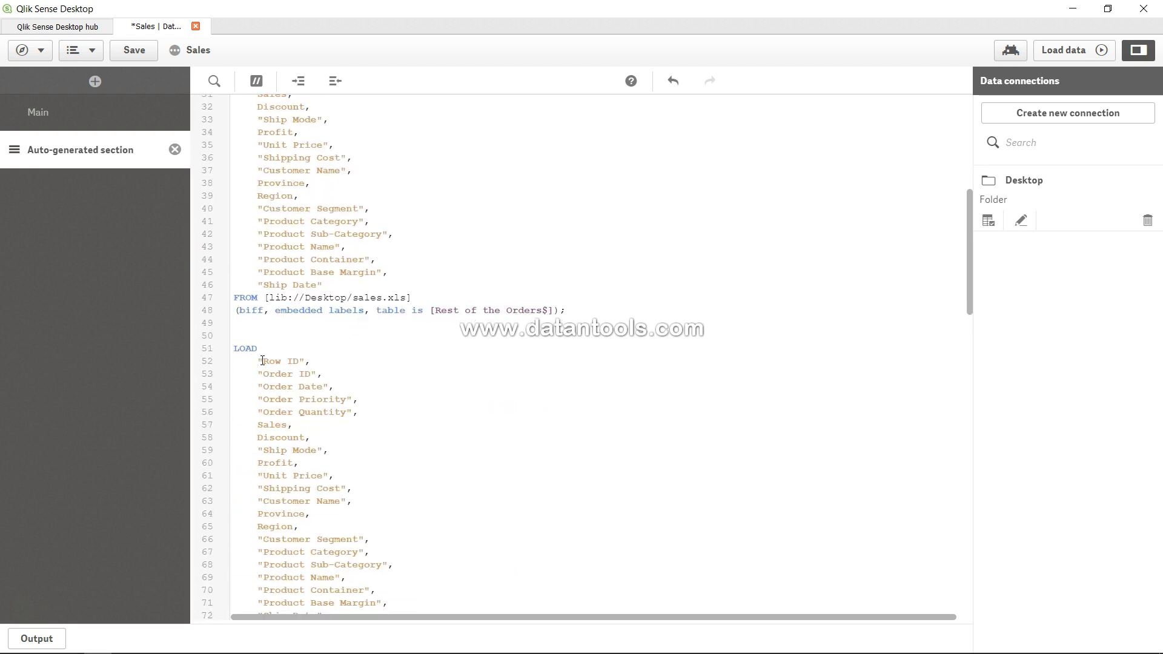
scroll("down", 3)
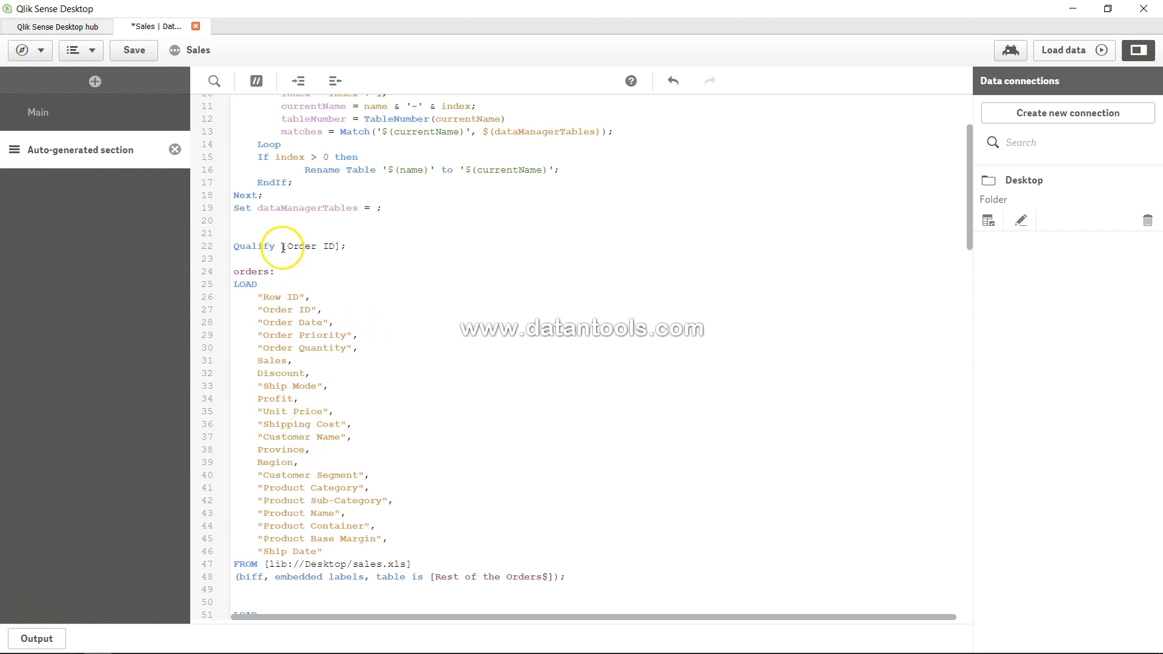
double_click(301, 245)
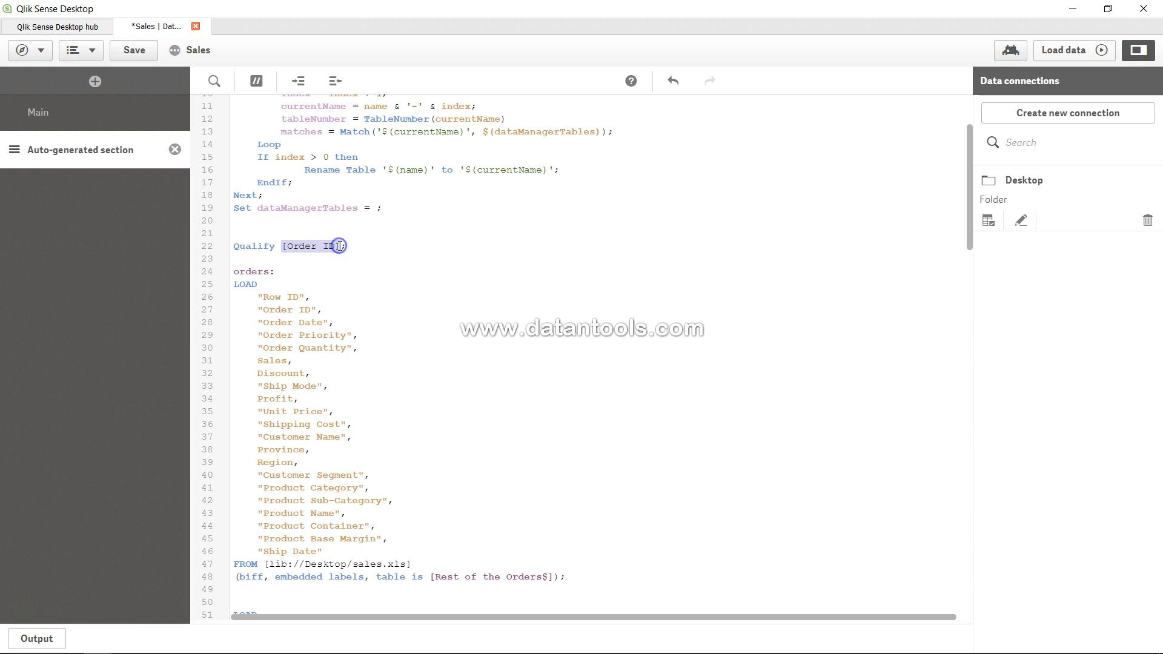
type("*")
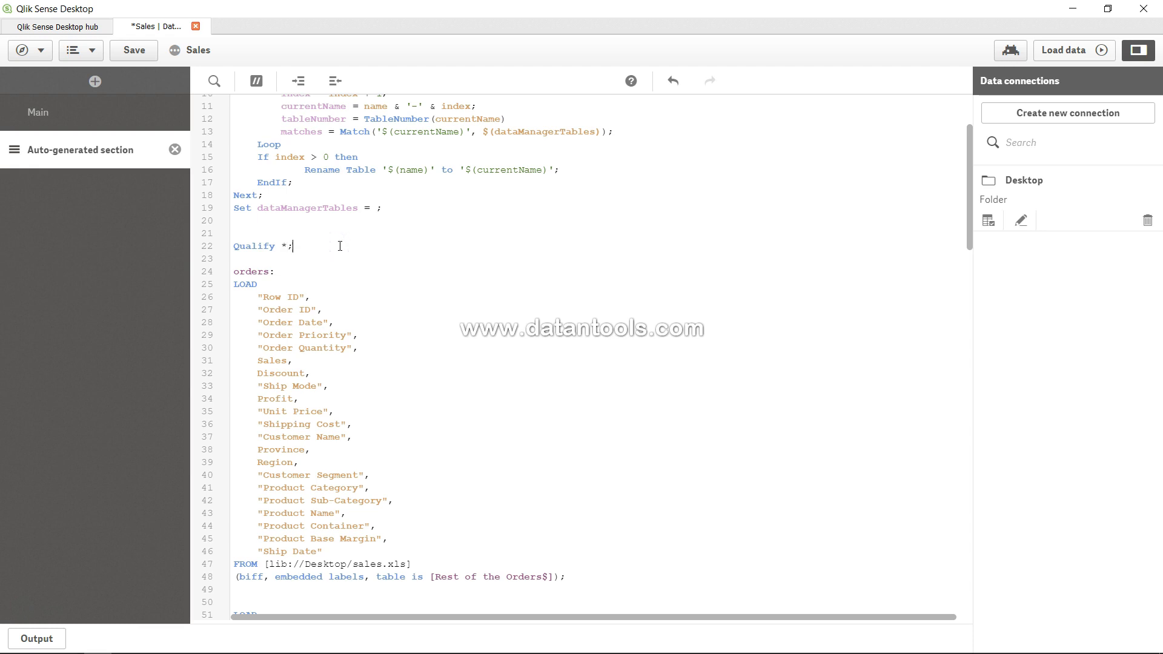
Add the line Unqualify [Order ID]; beneath Qualify *
type("U")
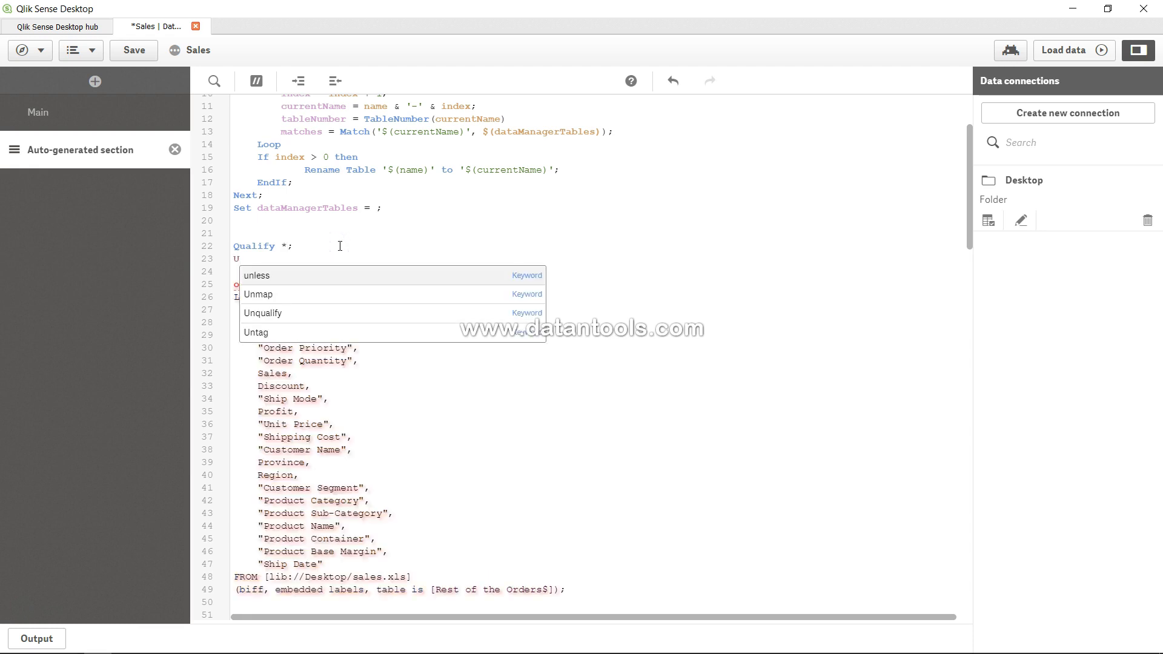
type("nqualify")
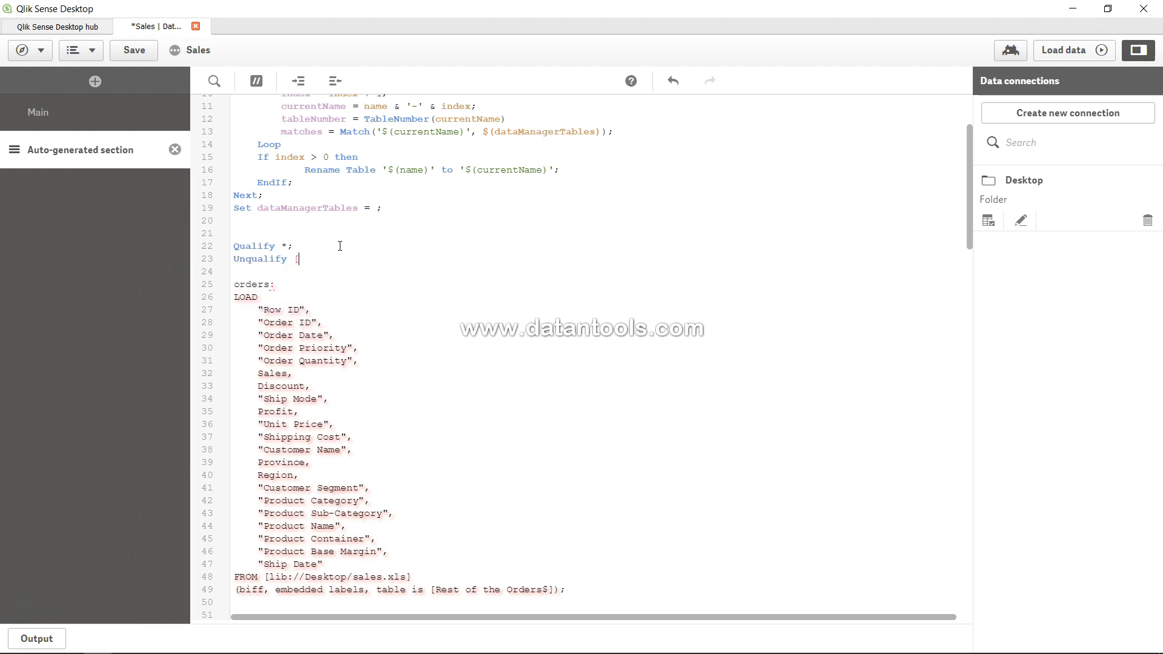
type("[Order I")
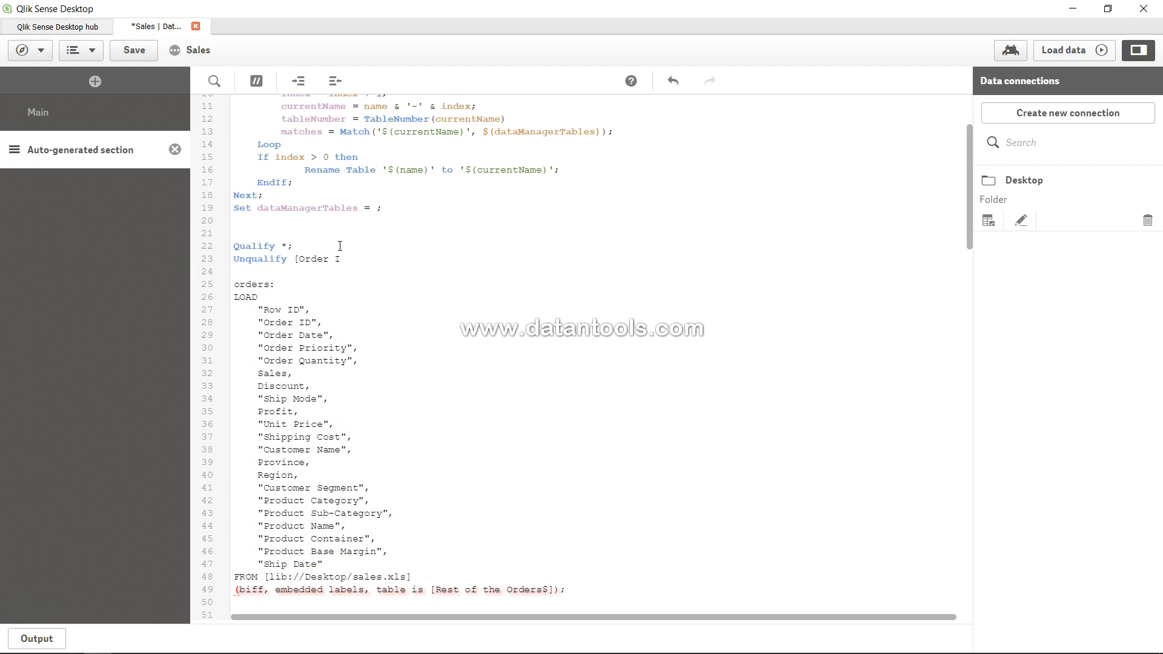
type("D]")
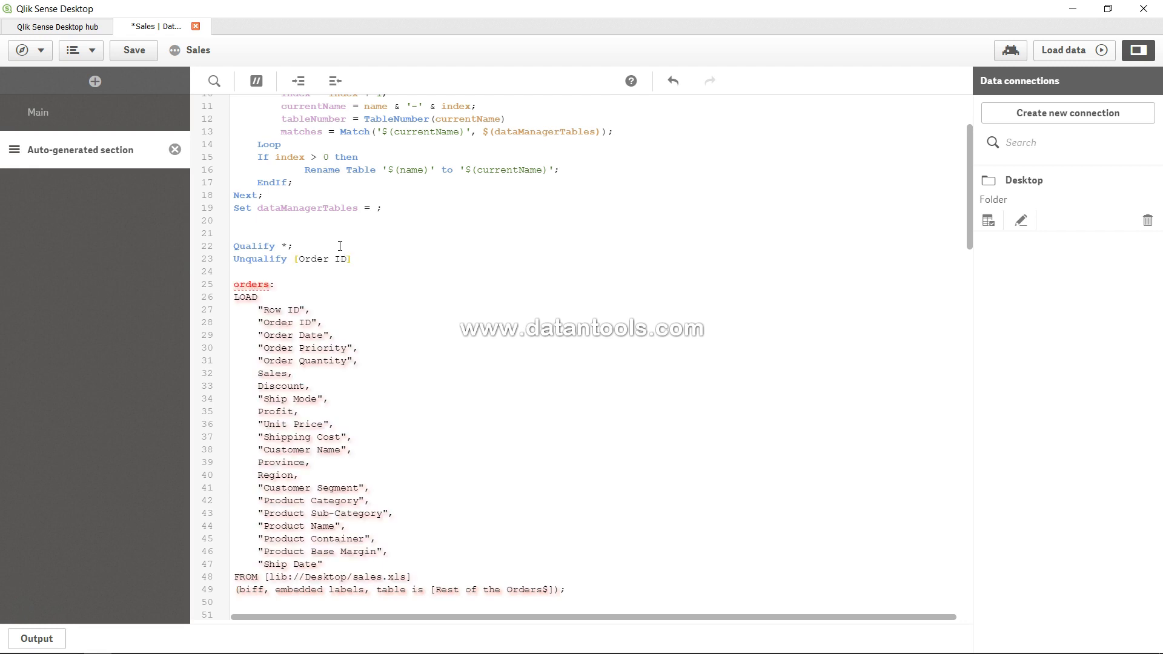
type(";")
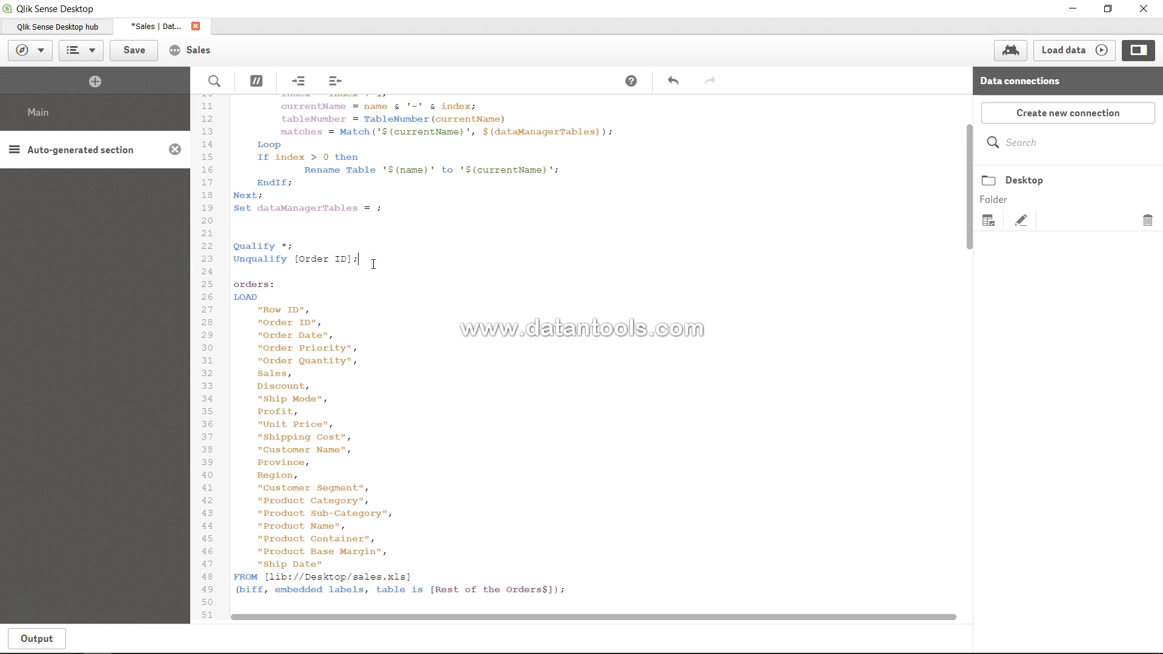
double_click(254, 245)
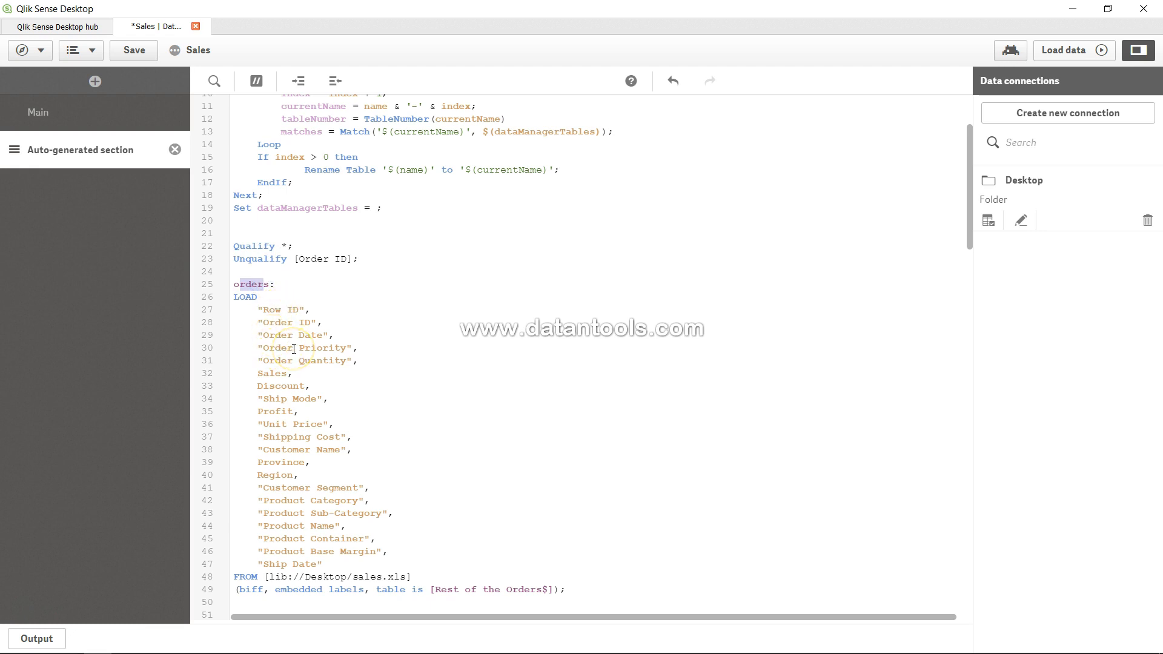
Save the Sales script with Qualify * and Unqualify [Order ID]
scroll("down", 3)
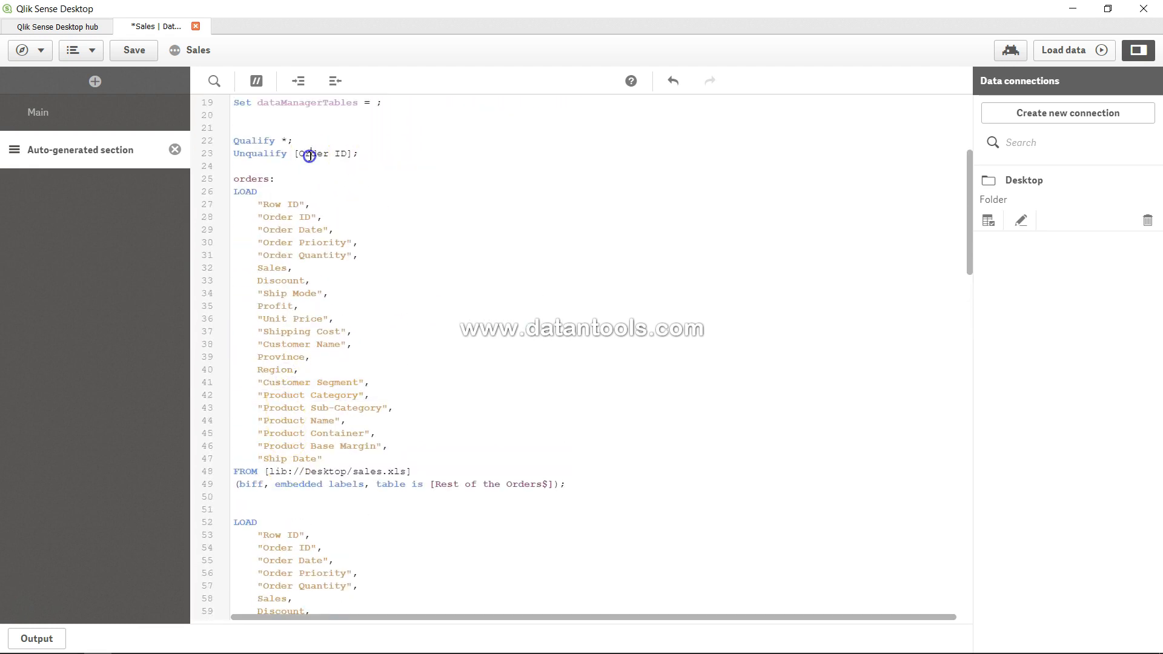
left_click(310, 155)
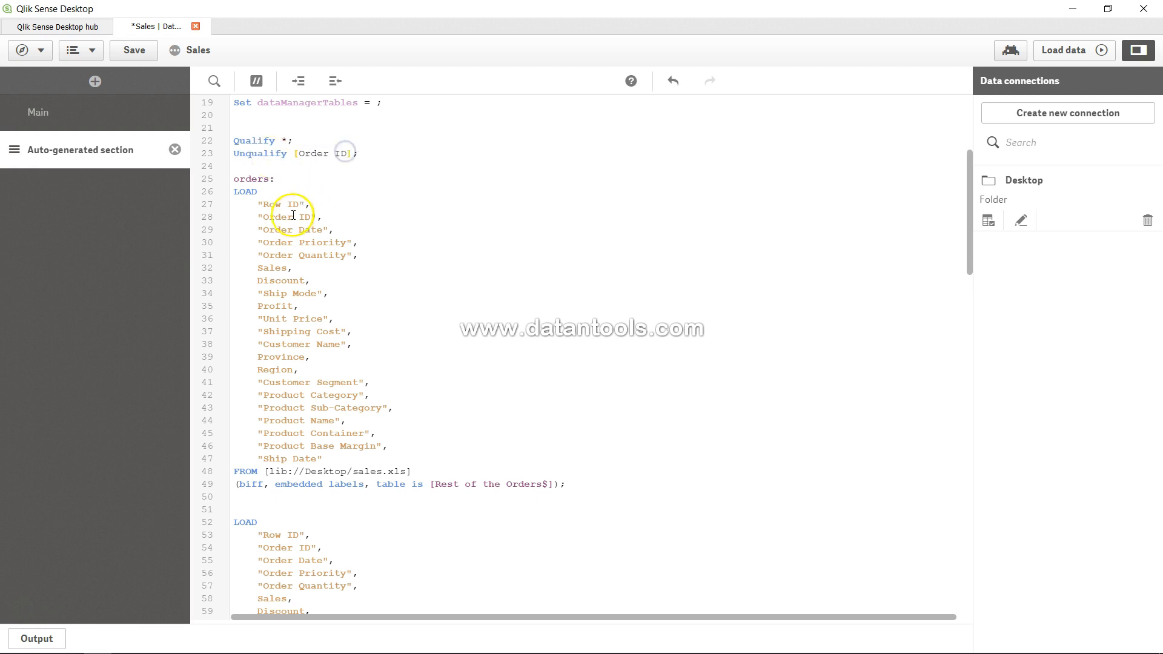
double_click(284, 217)
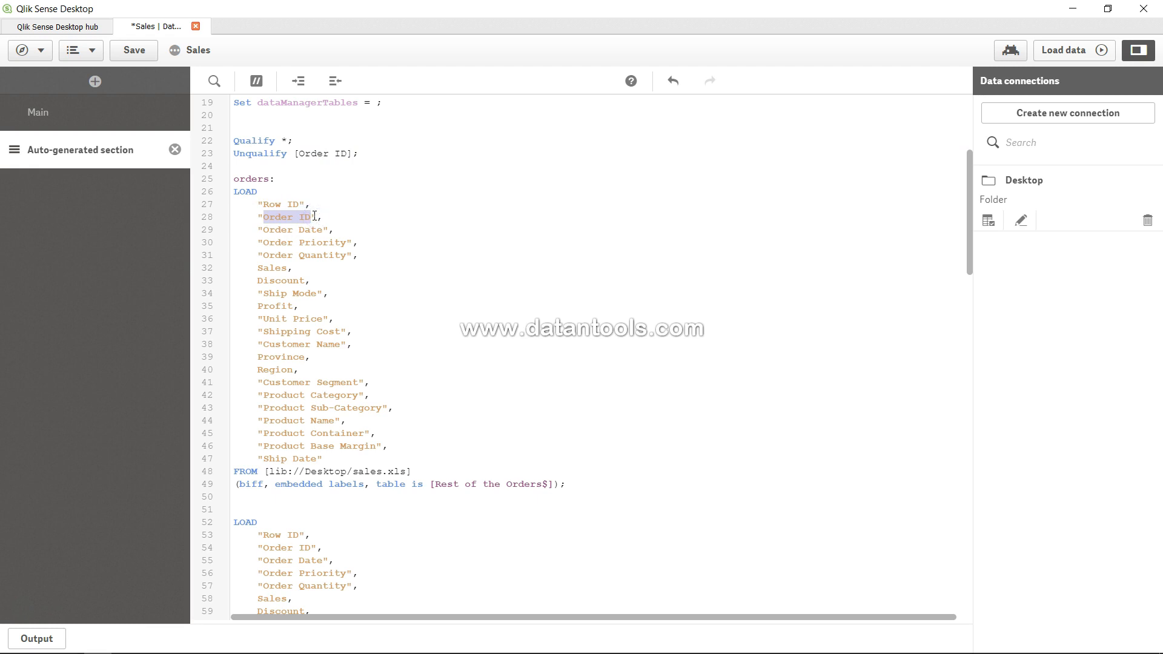
left_click(133, 50)
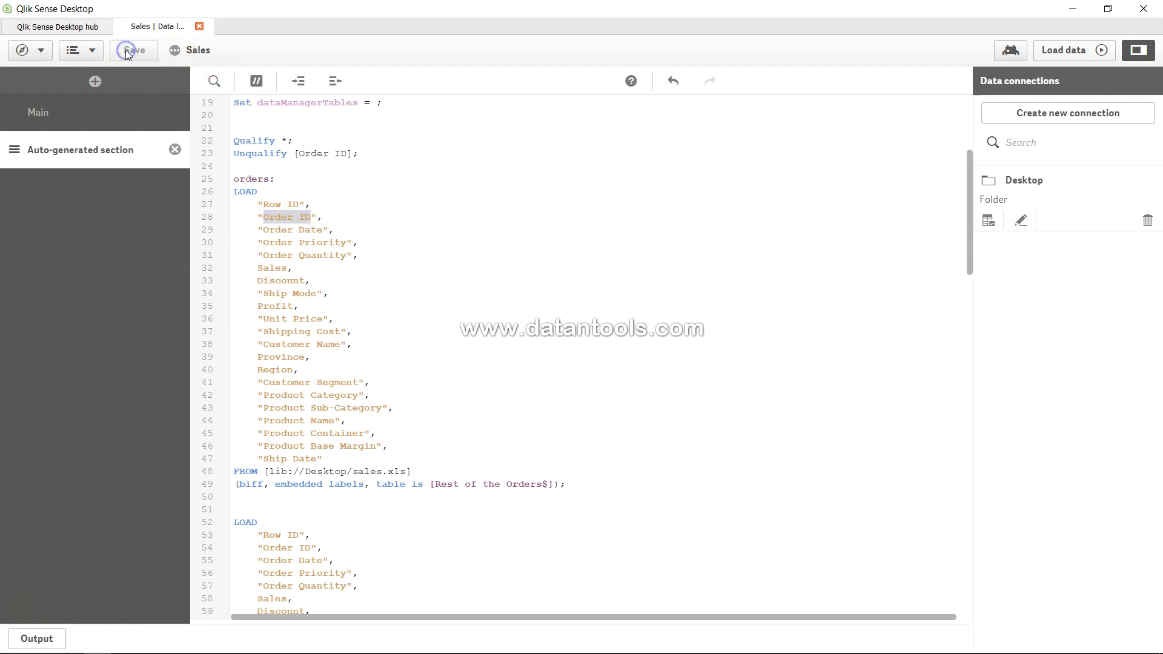
Reload the app data and close the finished load report
left_click(1068, 49)
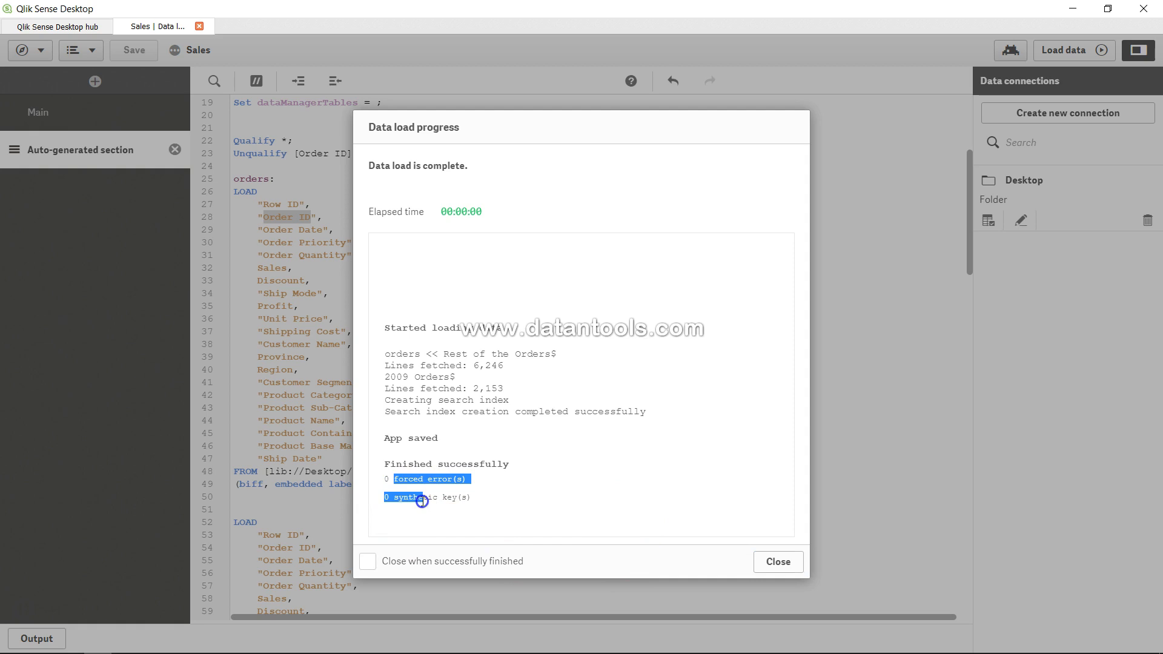
left_click(778, 562)
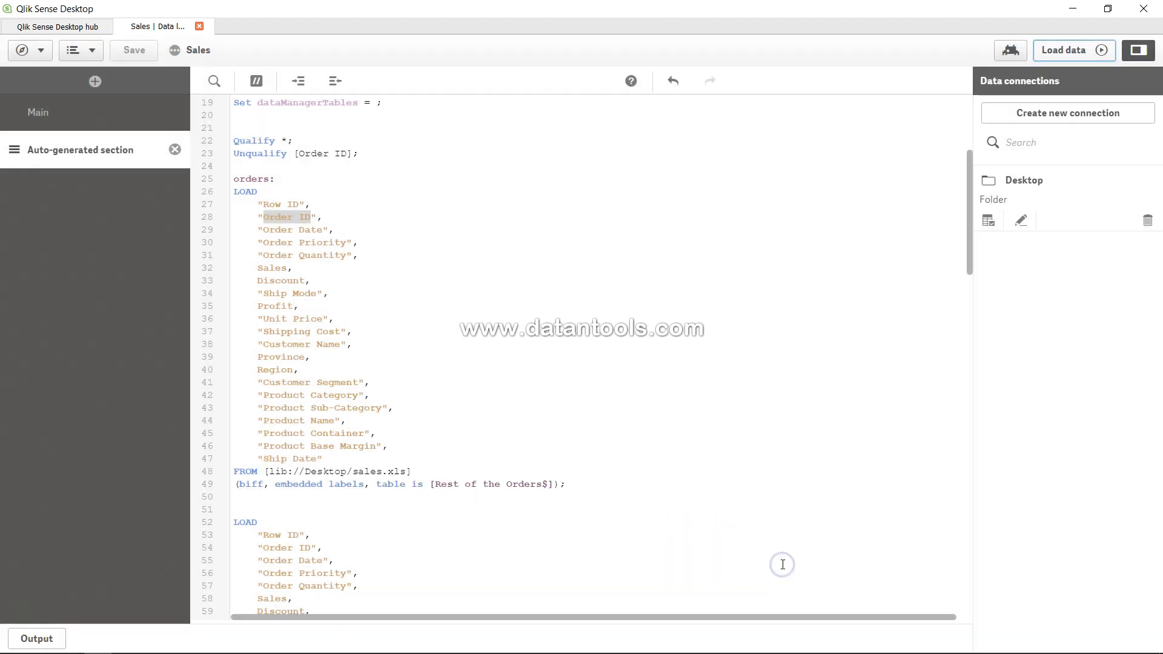
left_click(22, 50)
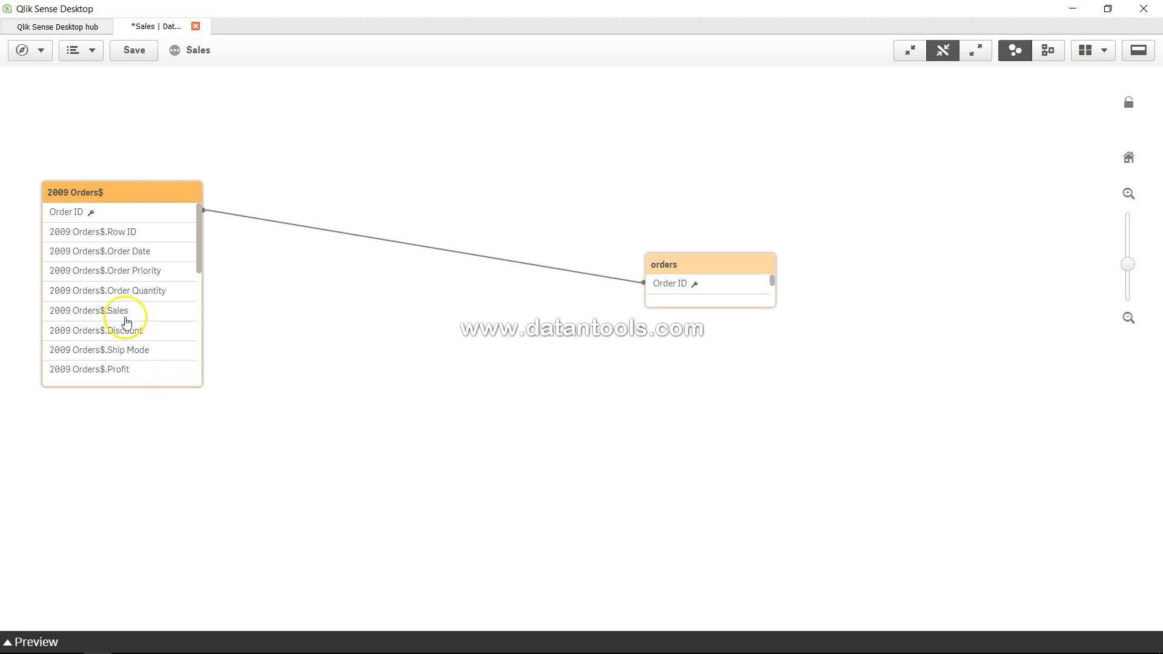
mouse_move(93, 242)
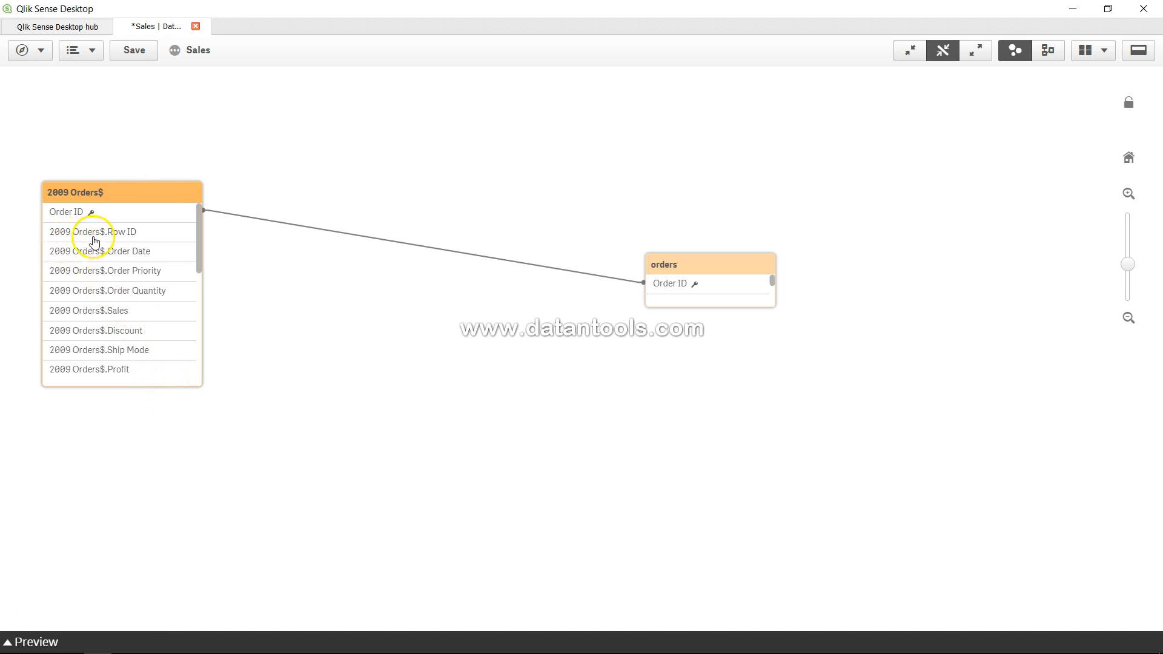
mouse_move(139, 257)
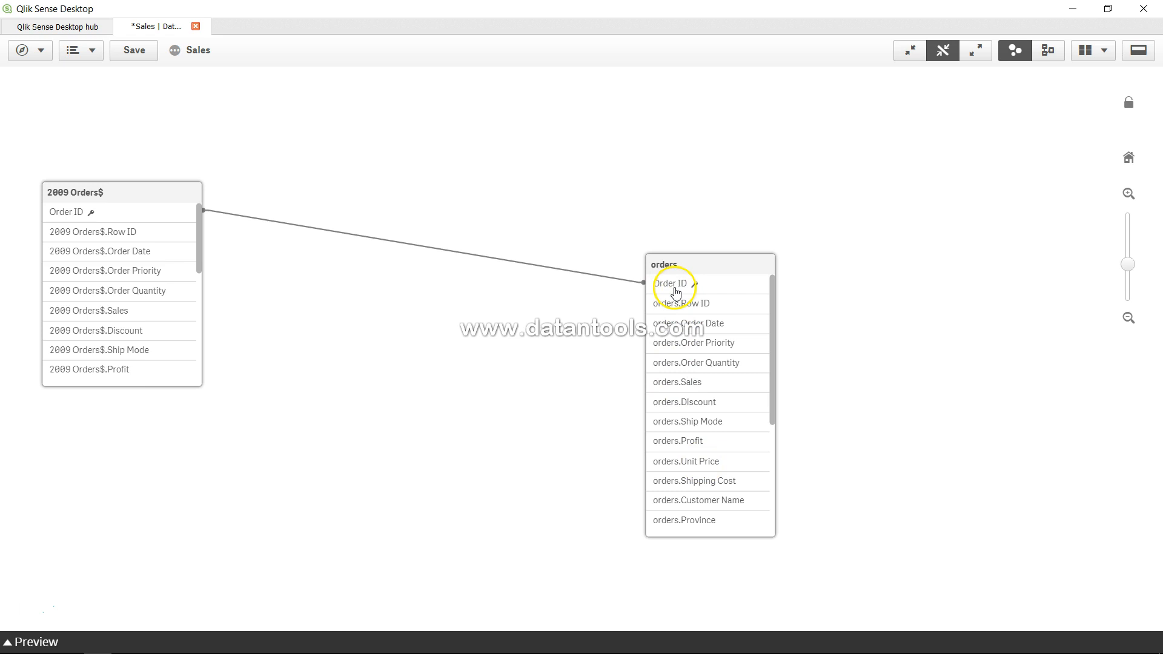
mouse_move(489, 291)
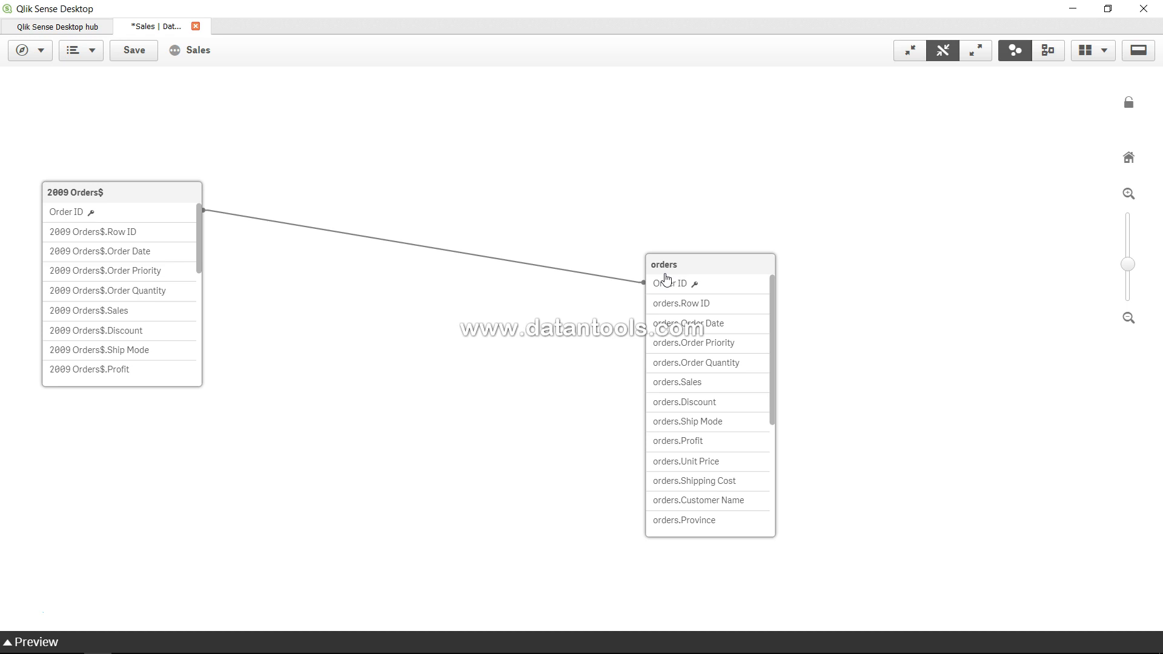
Leave the data model viewer to go back to the load script
left_click(50, 57)
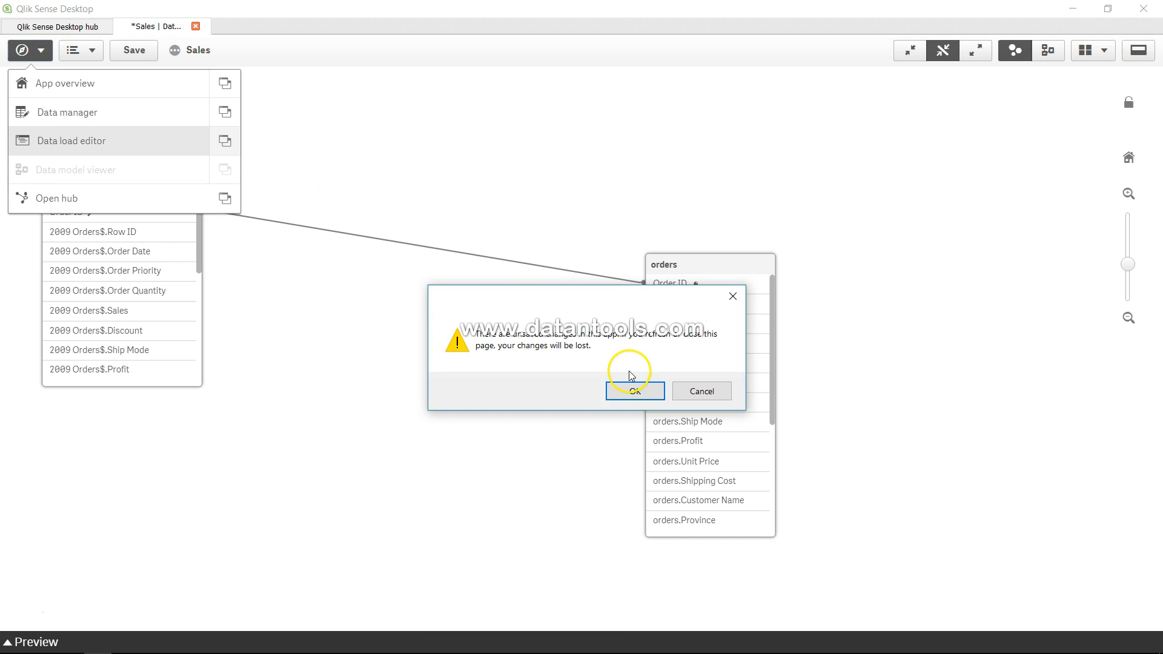
Confirm the leave warning and place the cursor after [Order ID] in Unqualify
left_click(635, 390)
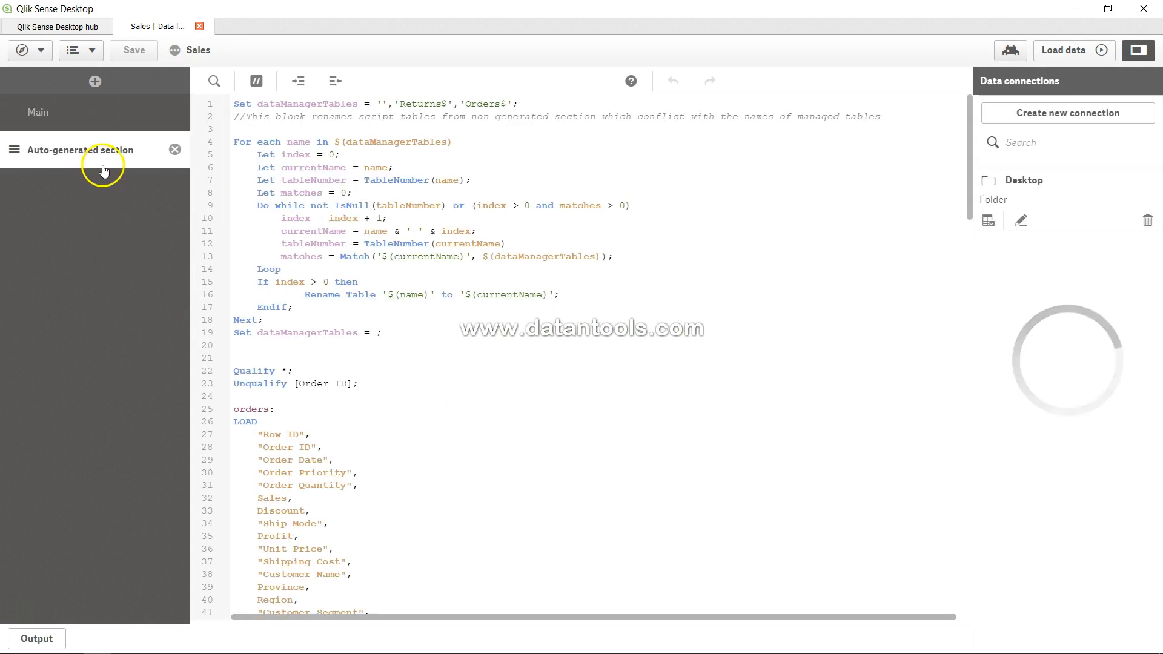
double_click(263, 370)
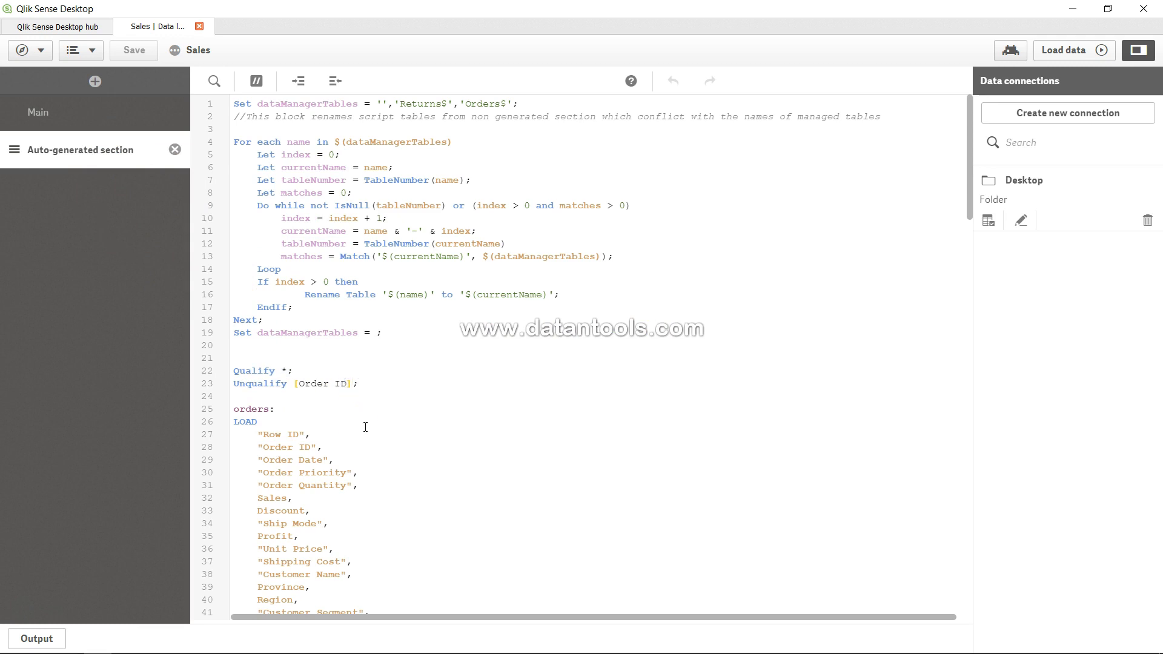
Append ,[Order Date] to the Unqualify [Order ID] statement on line 23
type(",")
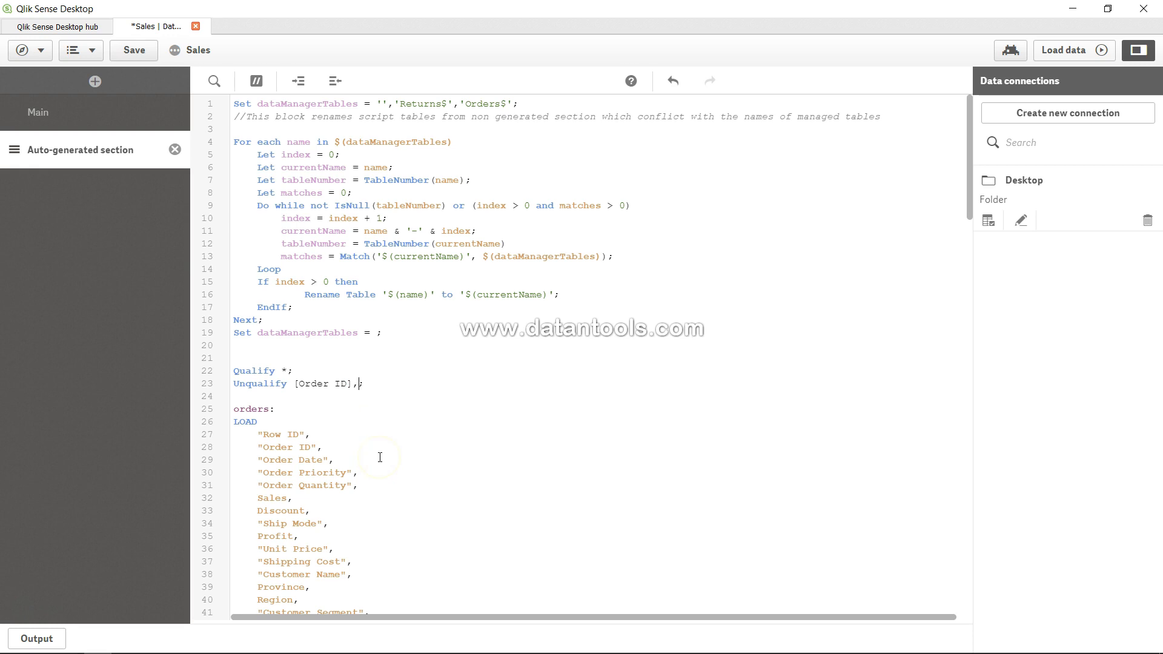
type("[O")
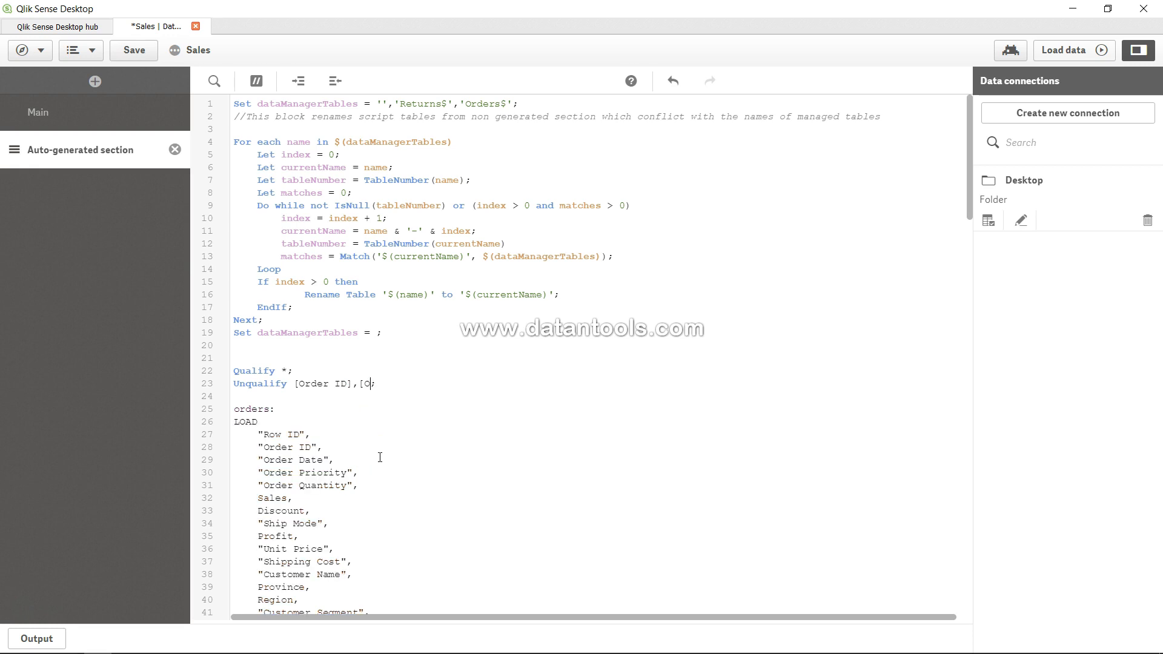
type("rder Date")
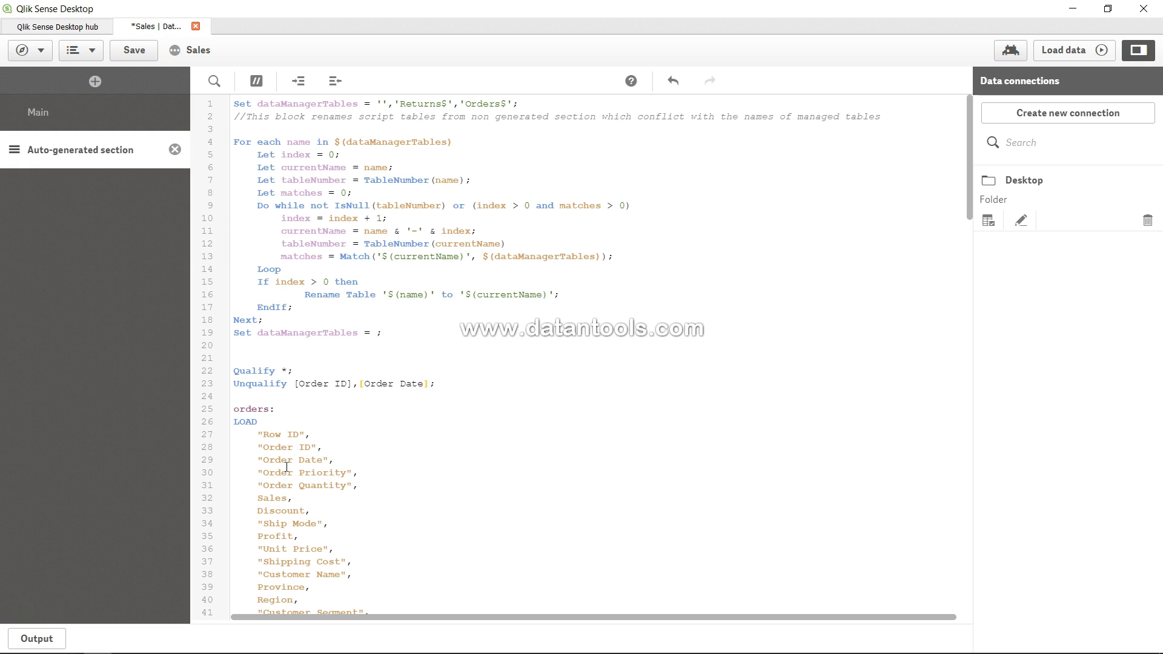
left_click(430, 384)
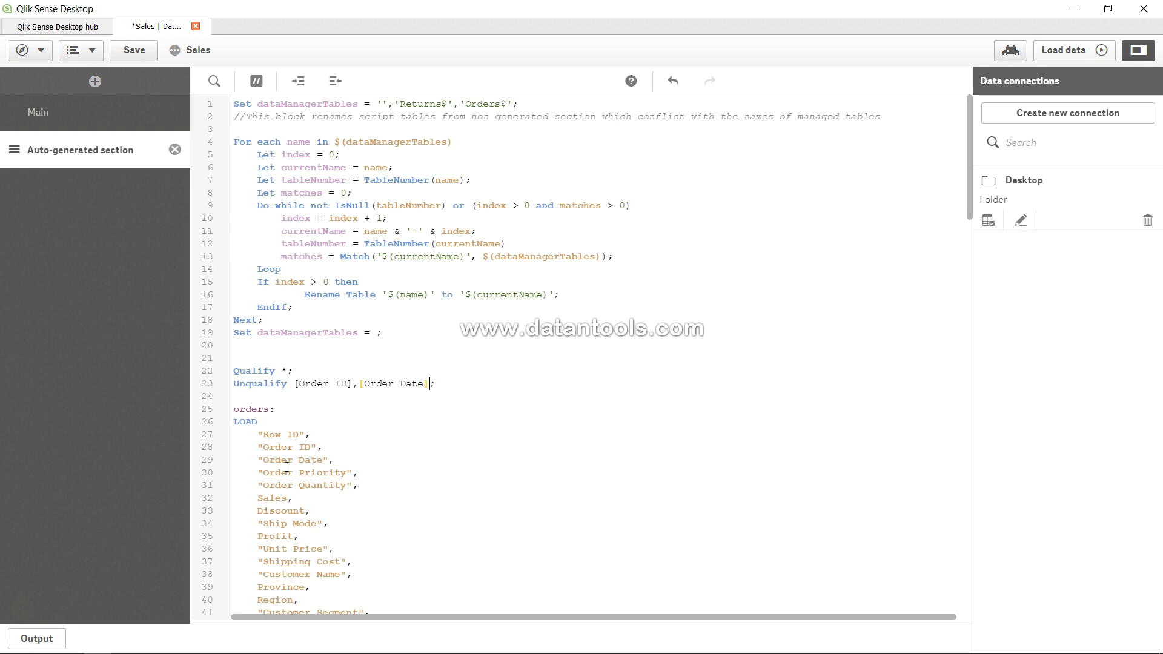